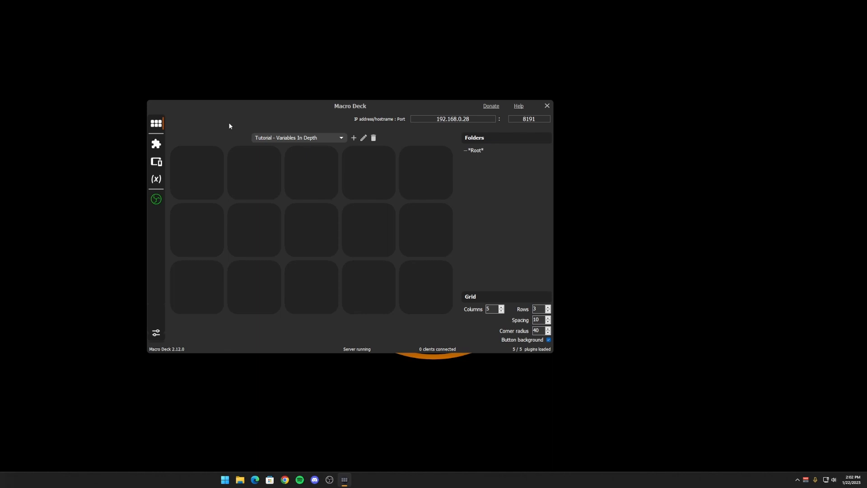
mouse_move(233, 126)
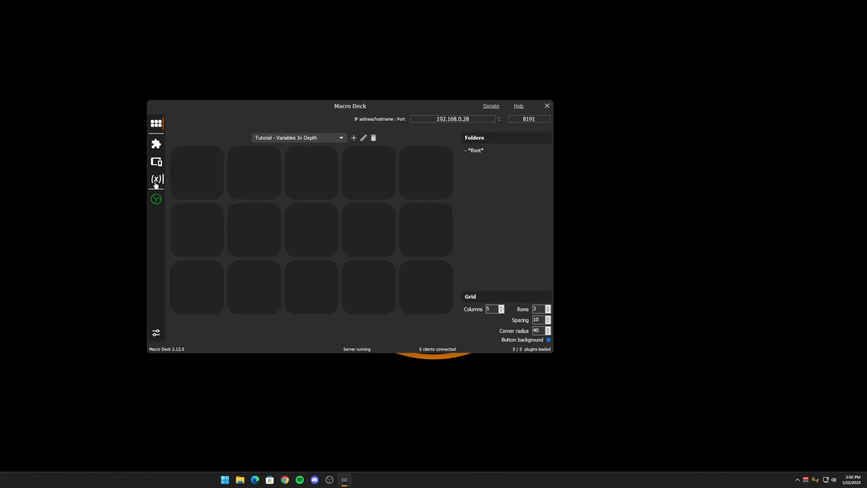
Step: Show the variables list filtered to only OBS-WebSocket plugin variables
left_click(155, 179)
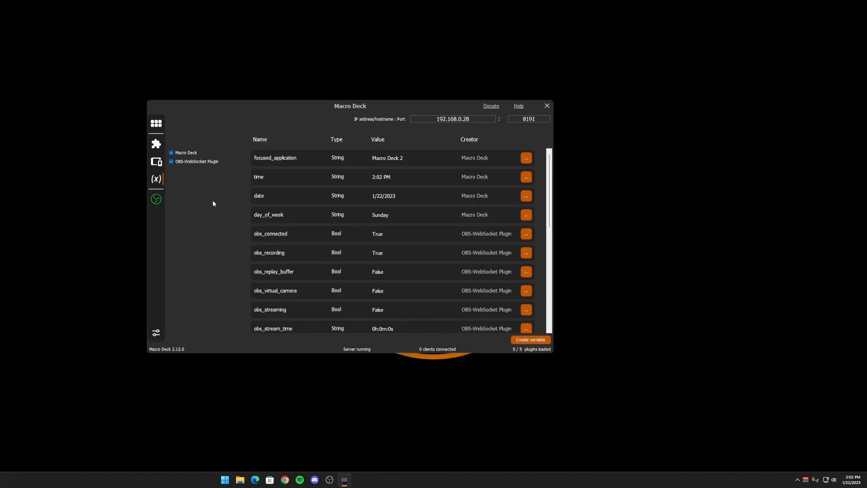
mouse_move(232, 196)
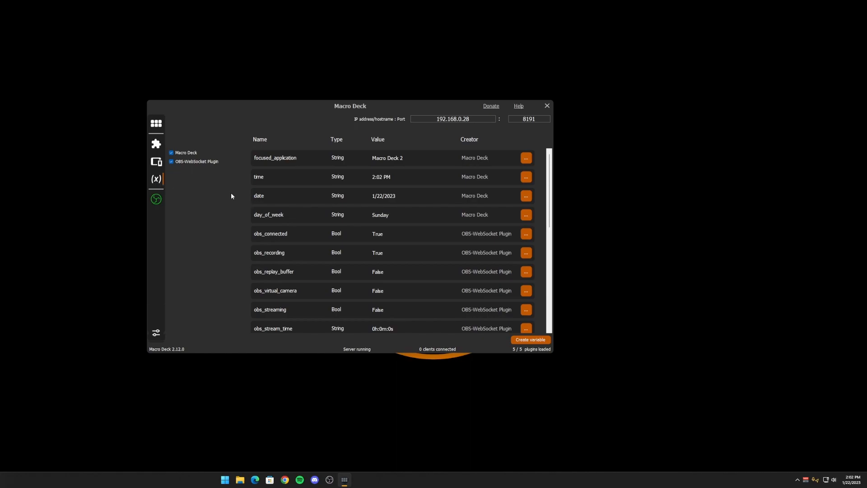
mouse_move(181, 153)
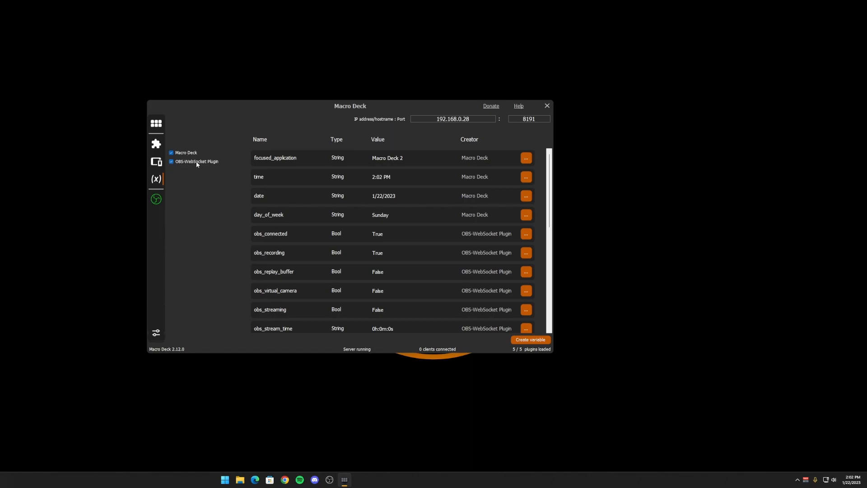
left_click(172, 153)
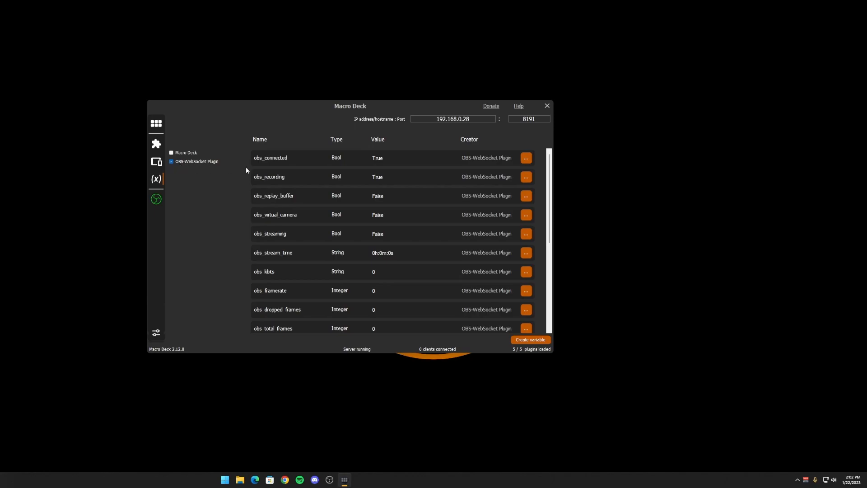
scroll("down", 3)
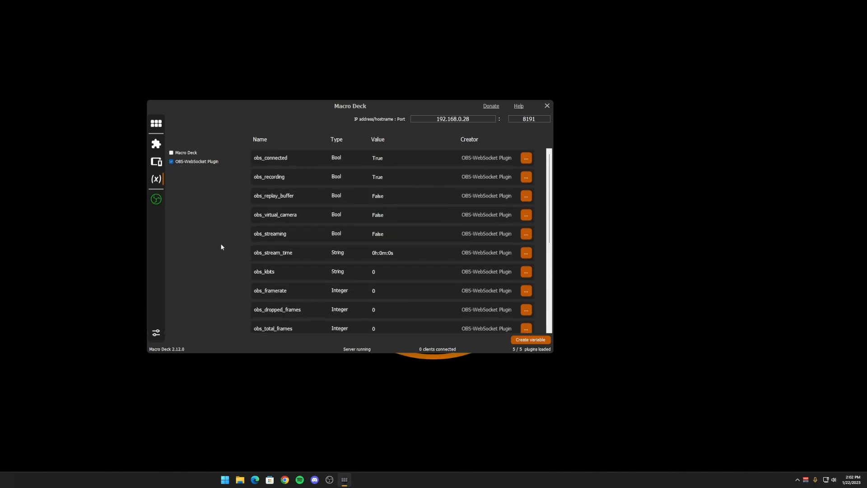
mouse_move(459, 267)
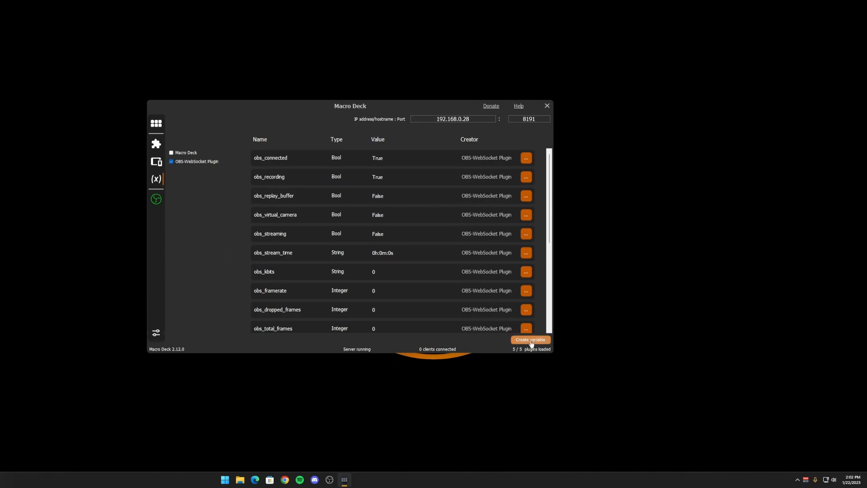
Step: Create an Integer user variable named my_score with value 0
left_click(531, 339)
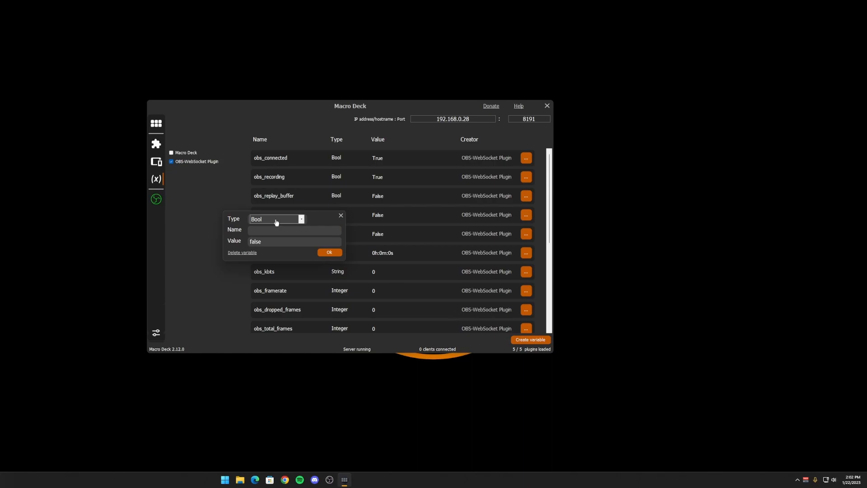
left_click(300, 218)
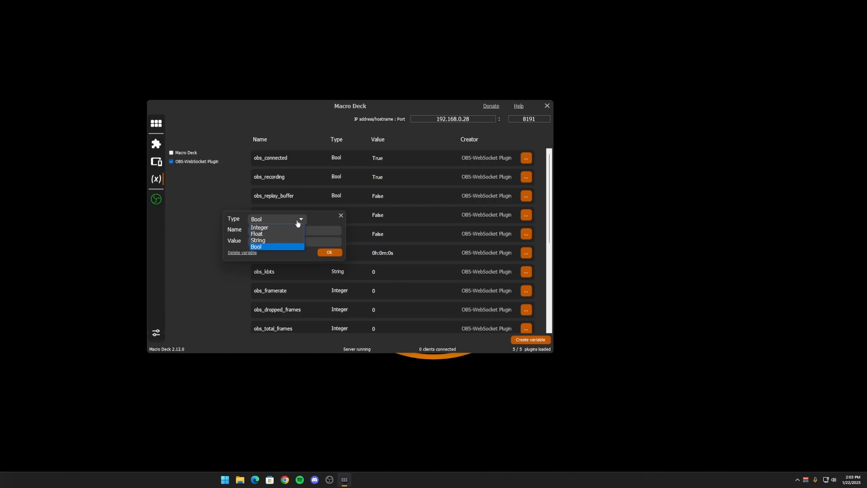
mouse_move(280, 233)
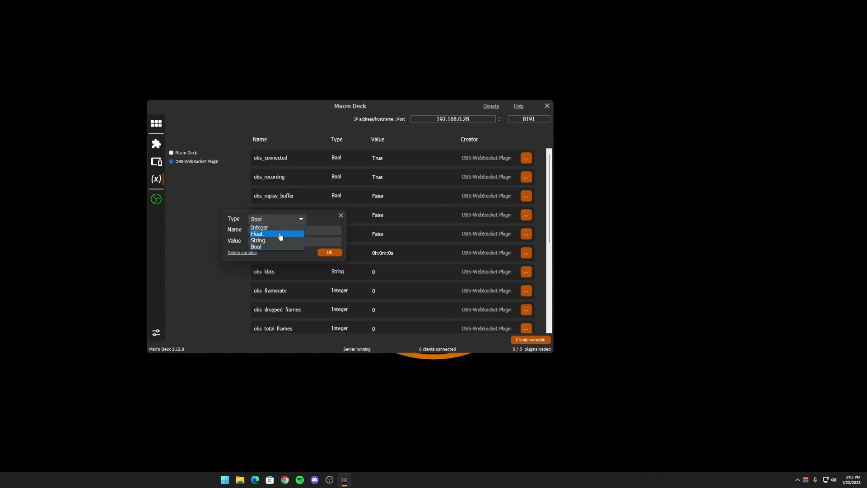
mouse_move(279, 228)
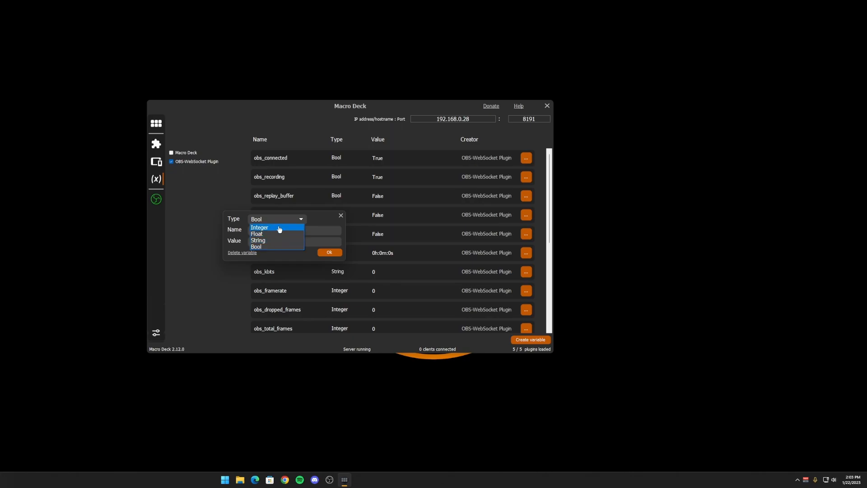
mouse_move(278, 237)
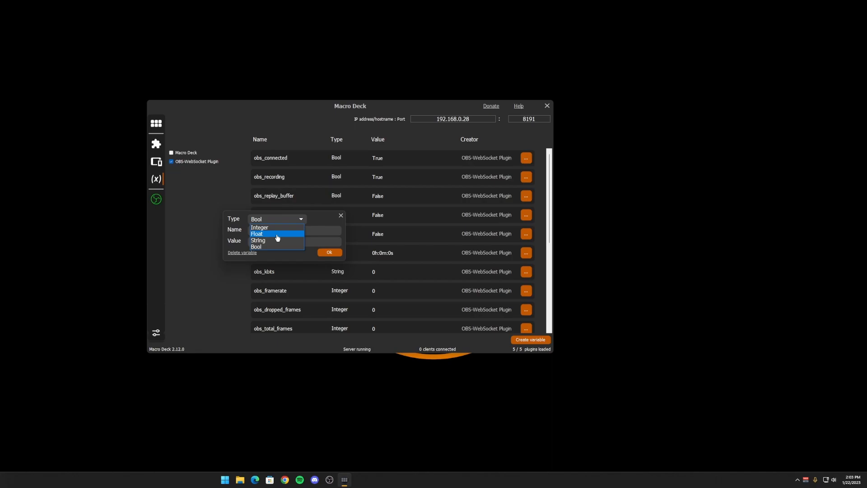
mouse_move(277, 242)
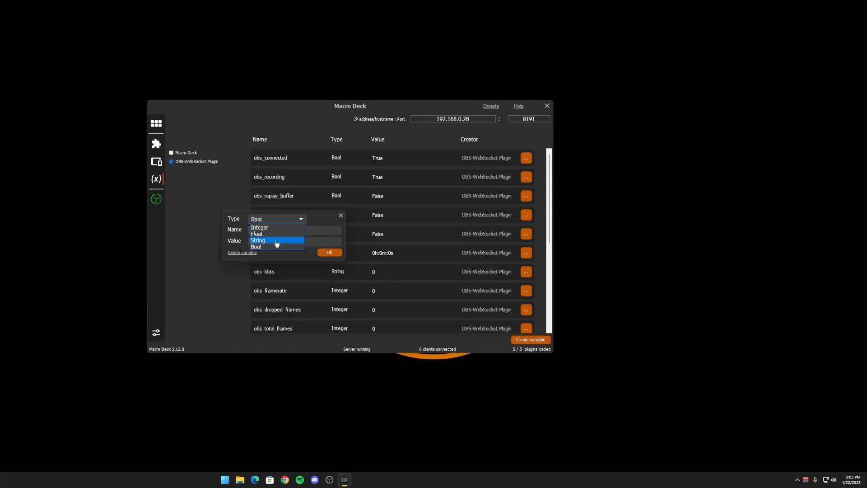
mouse_move(270, 246)
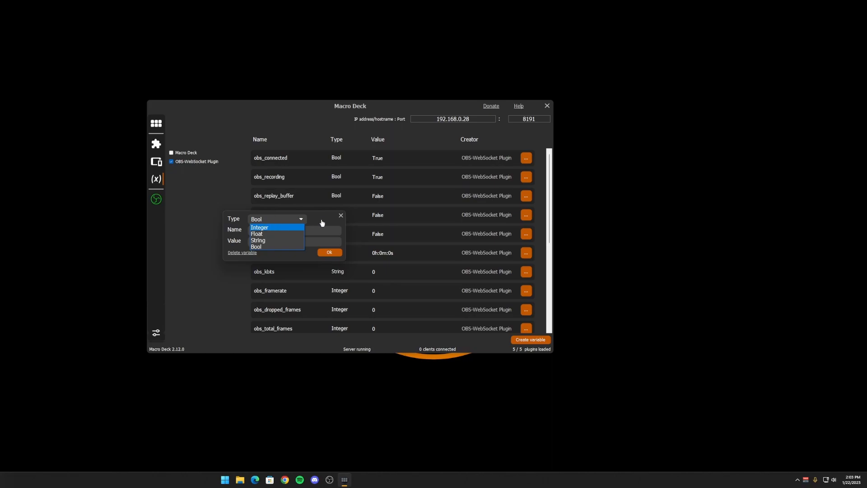
left_click(259, 228)
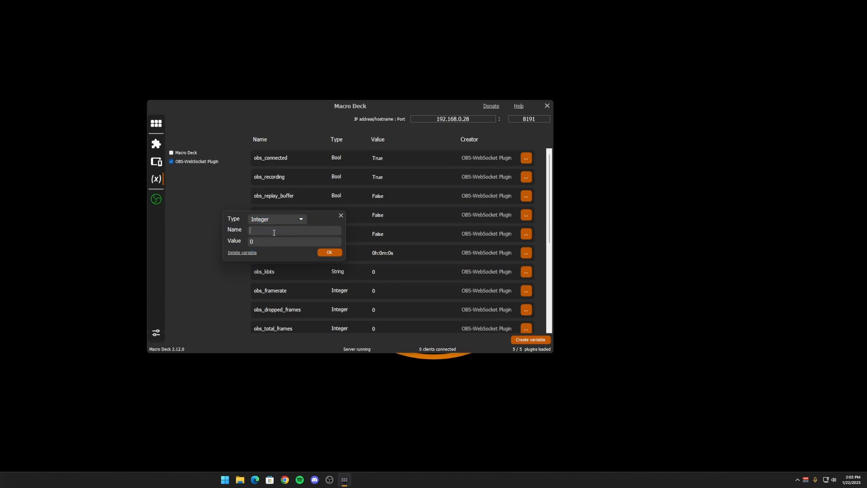
type("my_score")
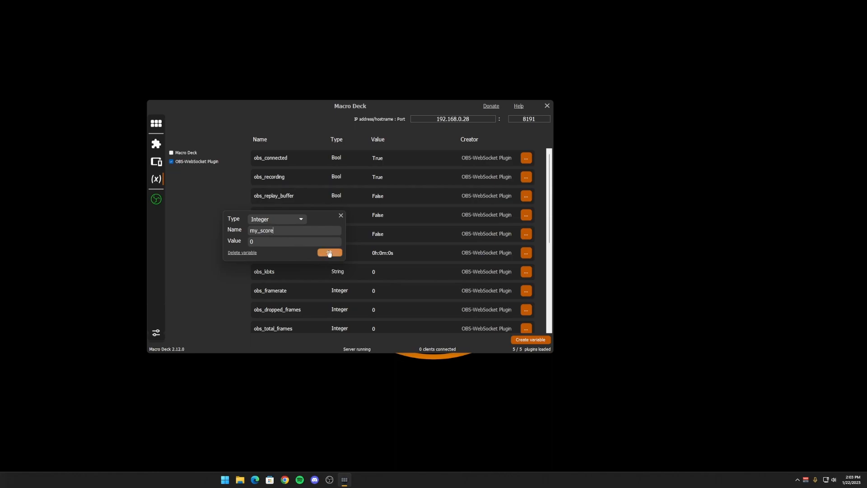
left_click(329, 252)
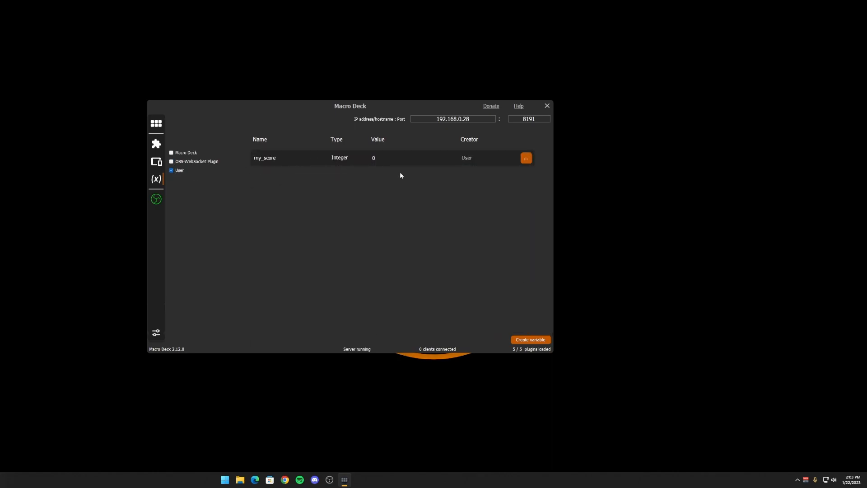
Step: Delete the my_score variable again and hide user-created variables from the list
left_click(526, 157)
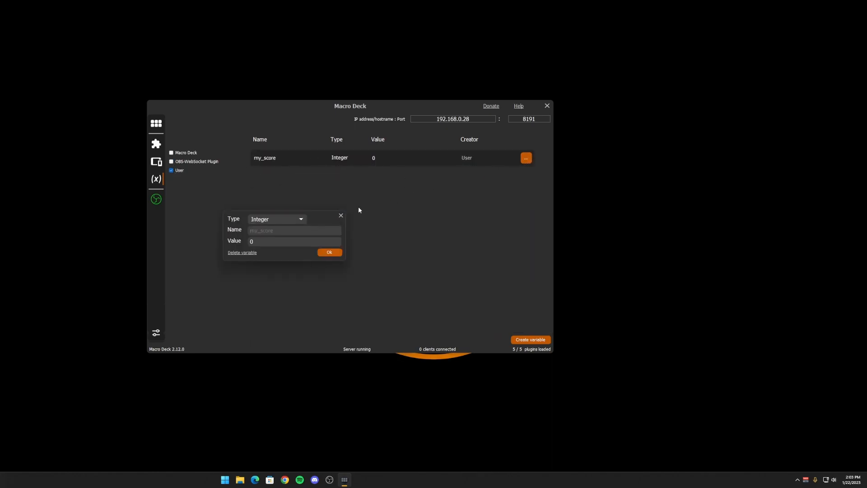
left_click(276, 218)
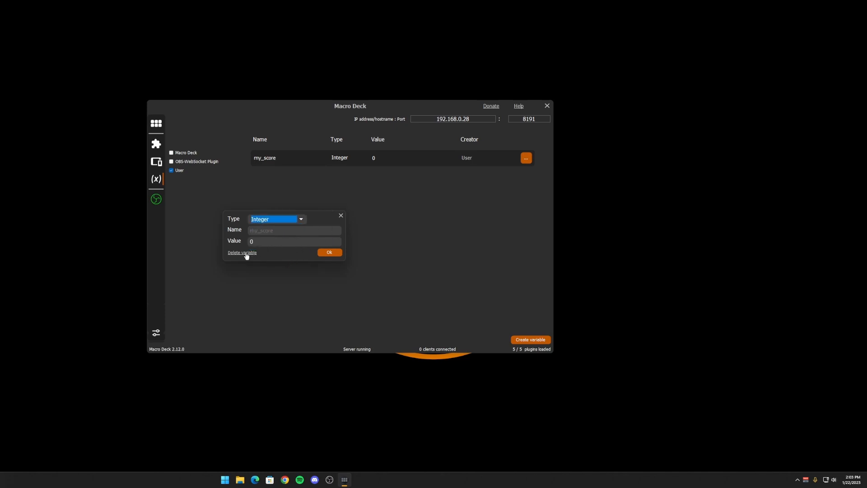
left_click(242, 253)
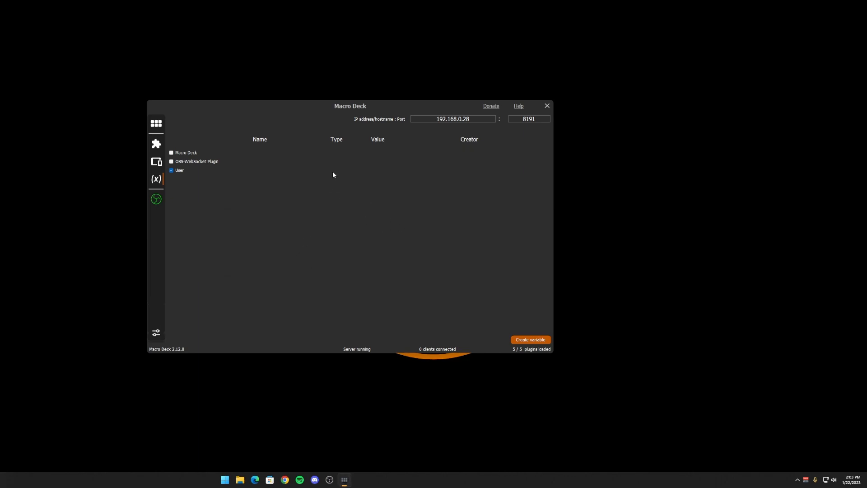
left_click(172, 169)
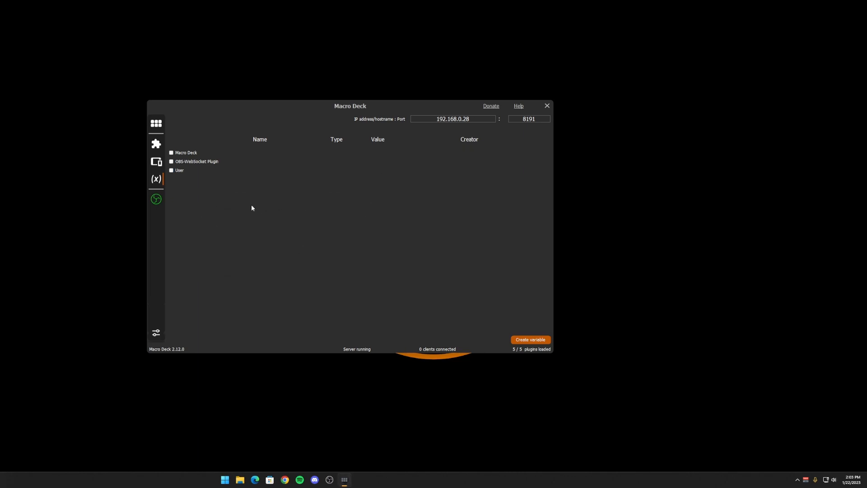
mouse_move(186, 138)
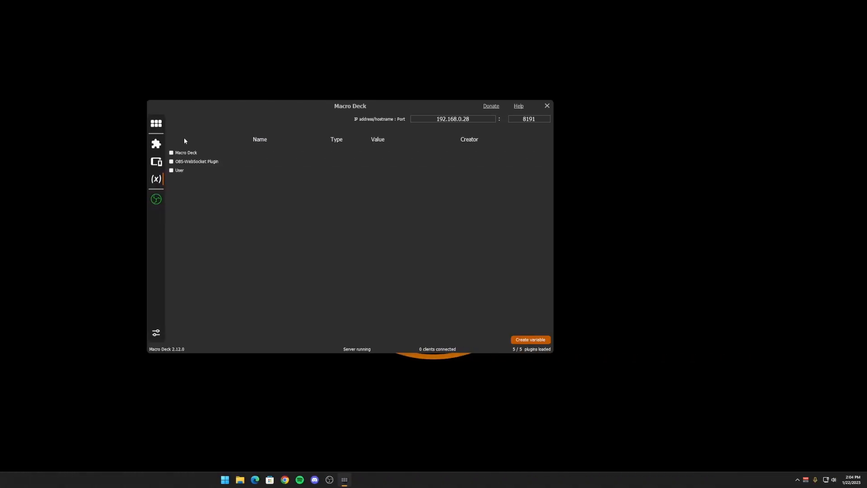
mouse_move(156, 130)
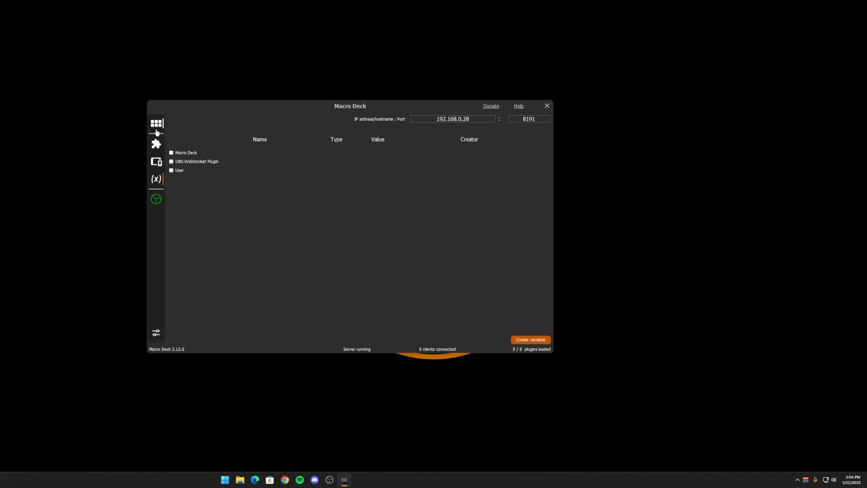
Step: Label a button 'Current Scene: {obs_current_scene}', previewing as Current Scene: Recording
left_click(156, 123)
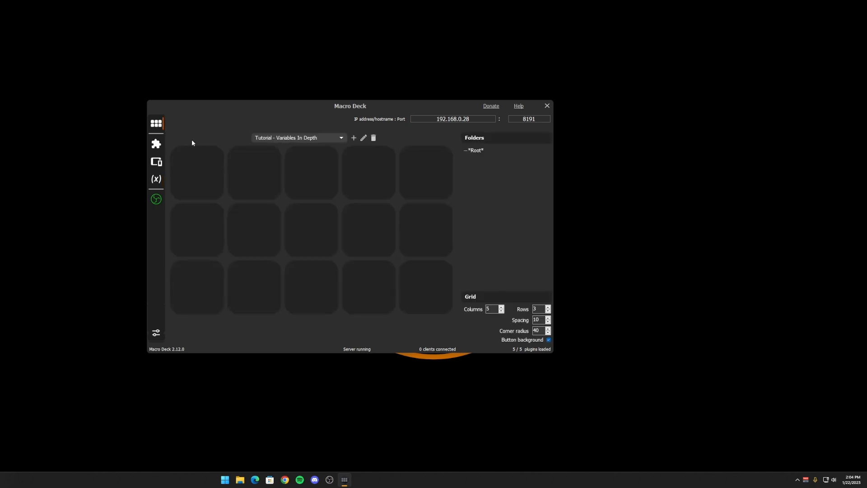
mouse_move(206, 164)
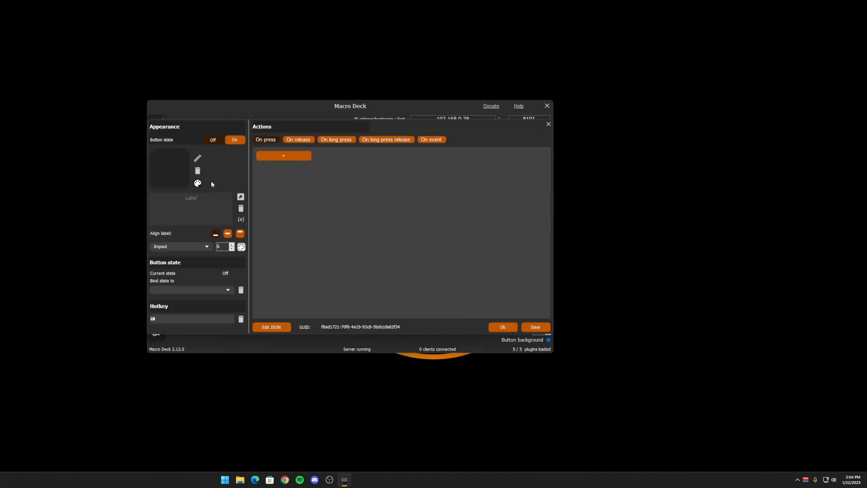
mouse_move(230, 176)
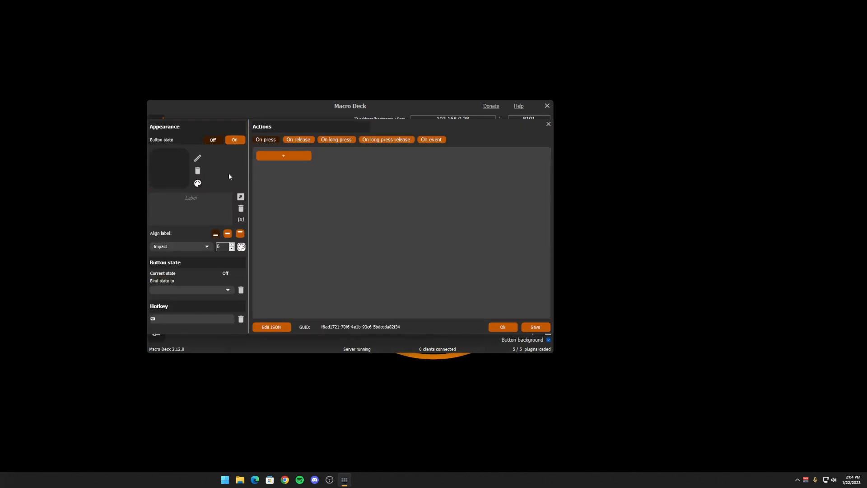
left_click(205, 208)
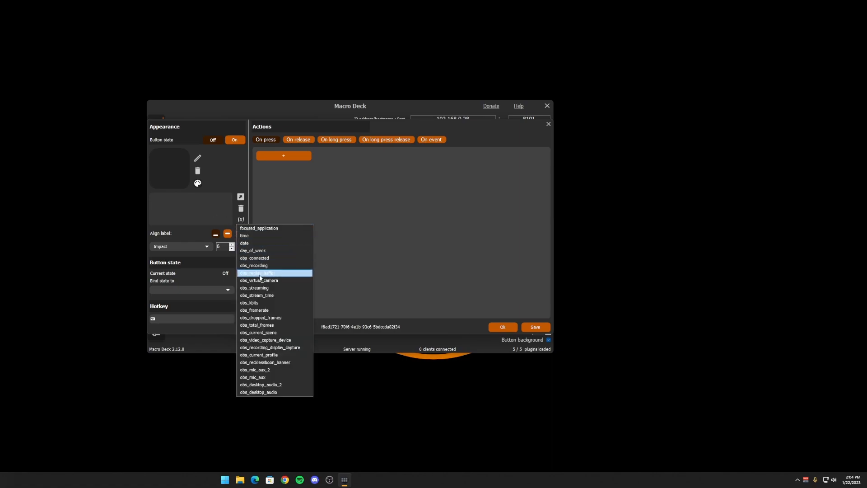
mouse_move(275, 294)
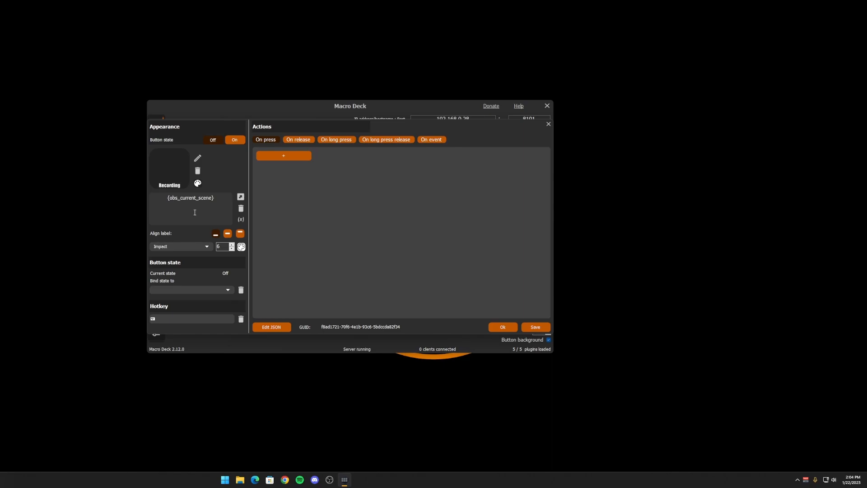
mouse_move(202, 218)
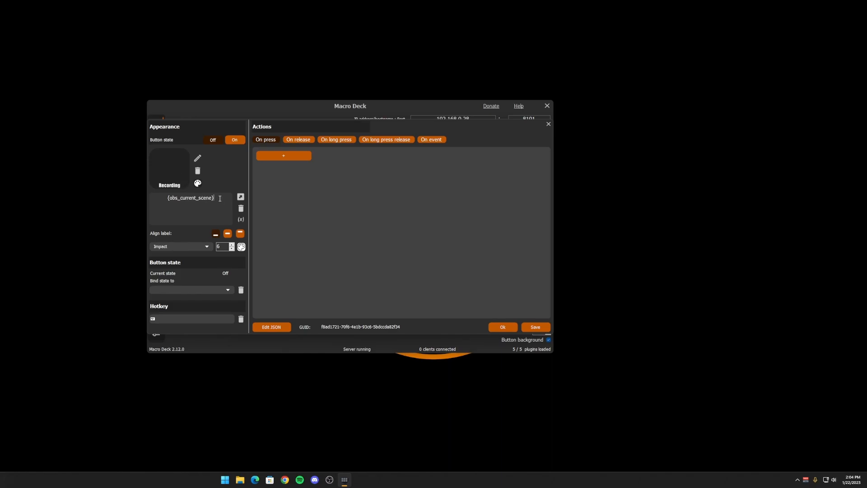
type("Current Scene:")
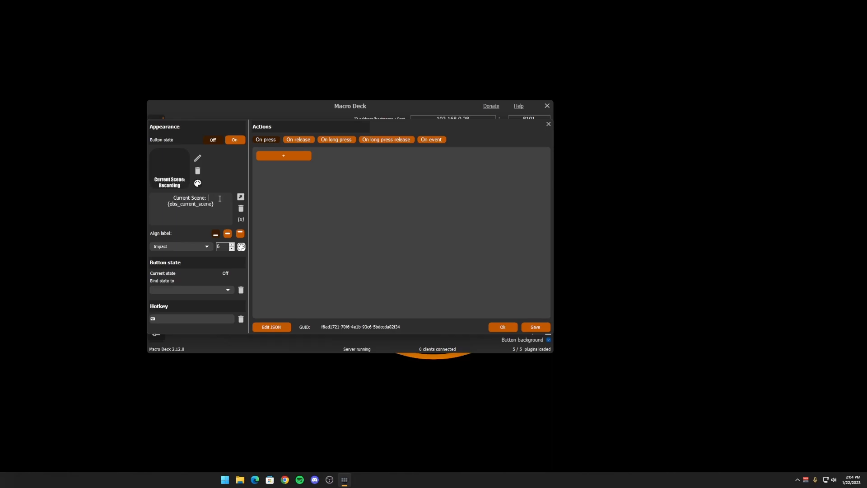
mouse_move(220, 187)
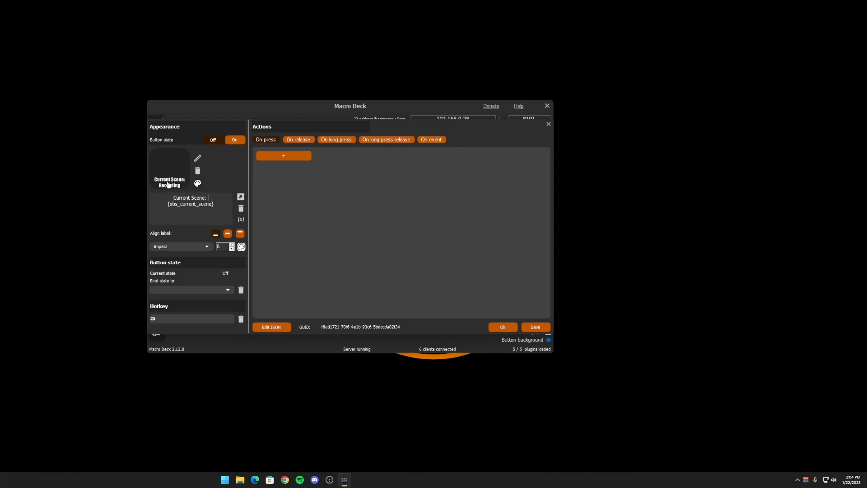
double_click(190, 197)
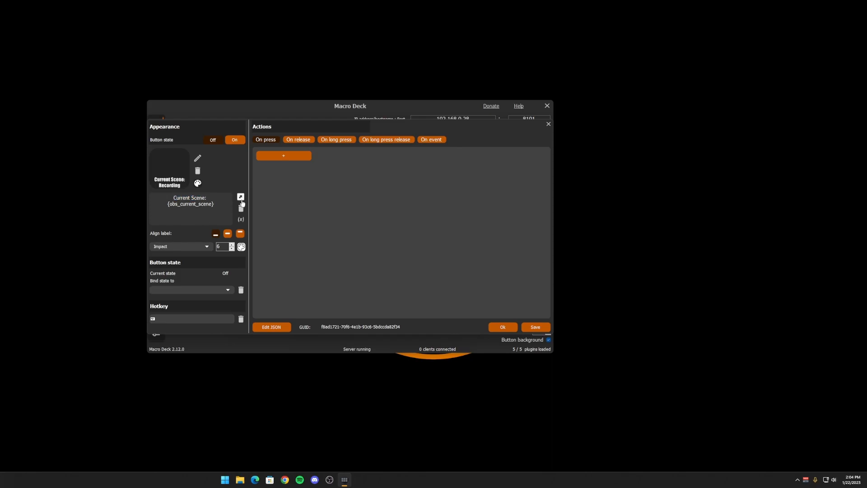
left_click(240, 197)
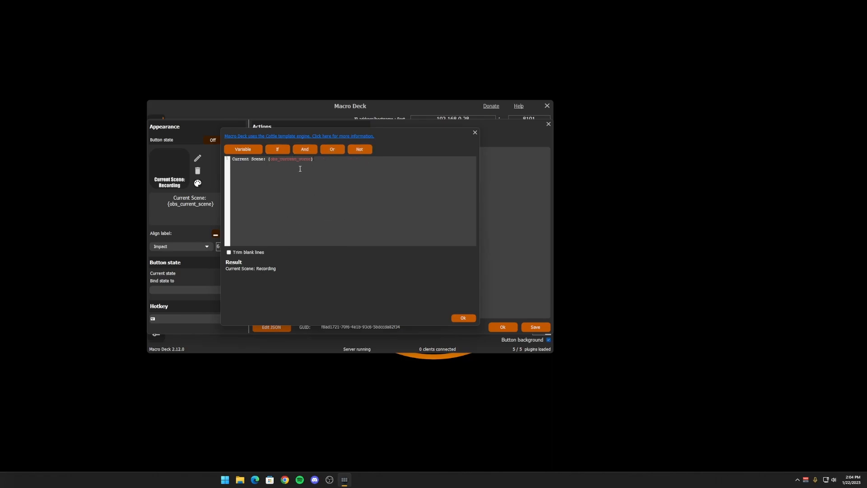
mouse_move(283, 139)
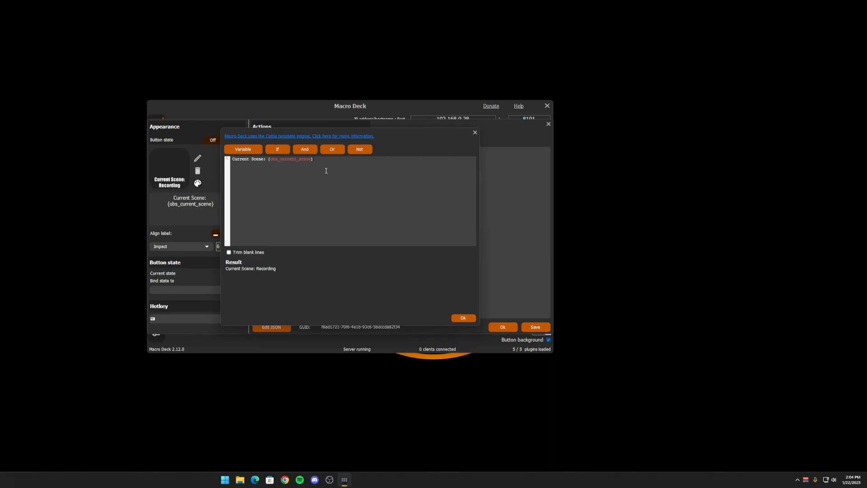
mouse_move(334, 140)
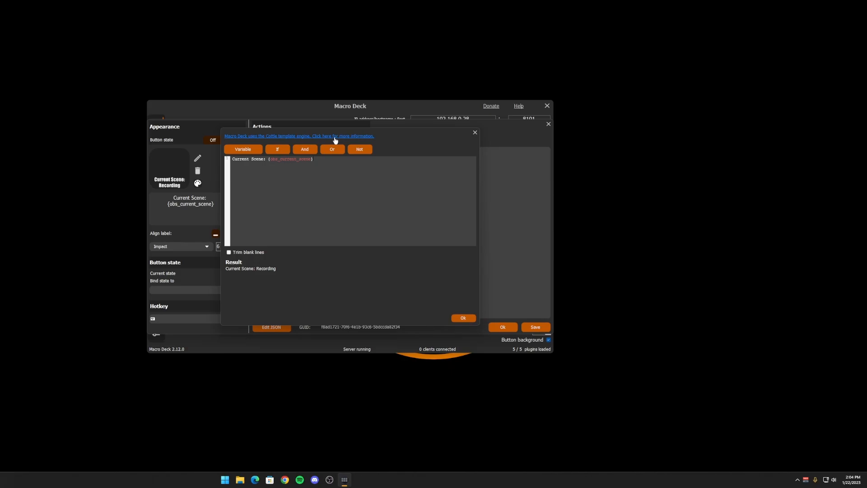
mouse_move(456, 139)
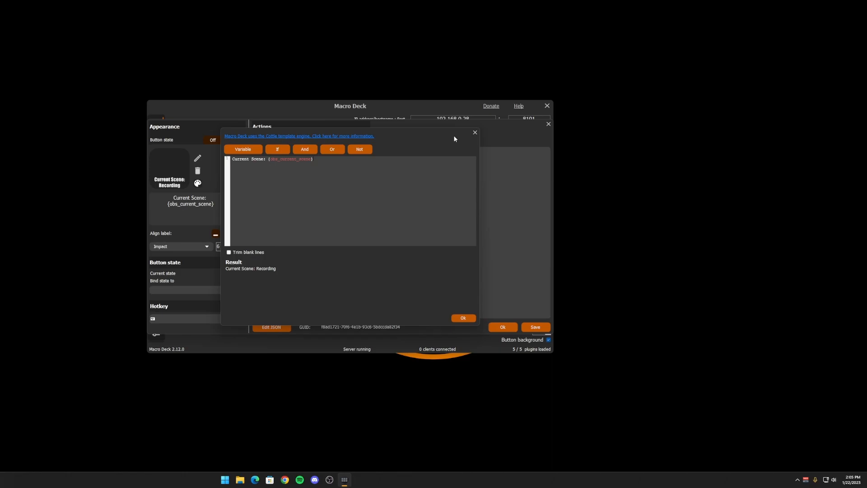
left_click(463, 318)
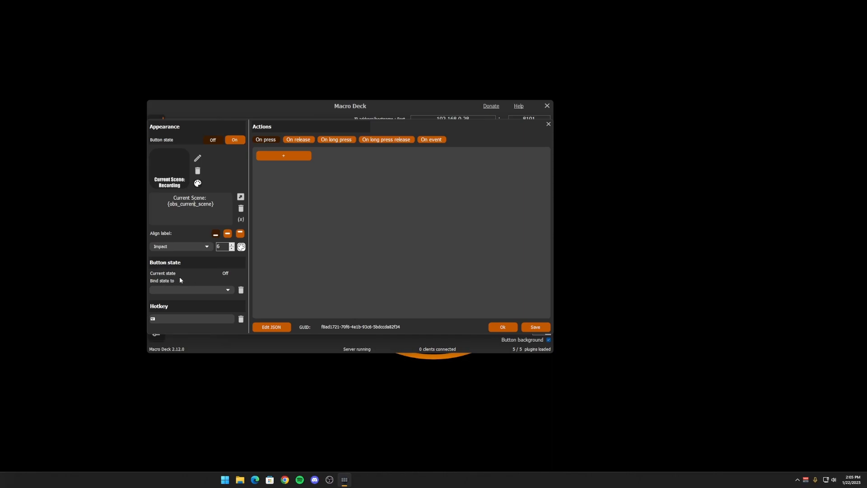
mouse_move(204, 294)
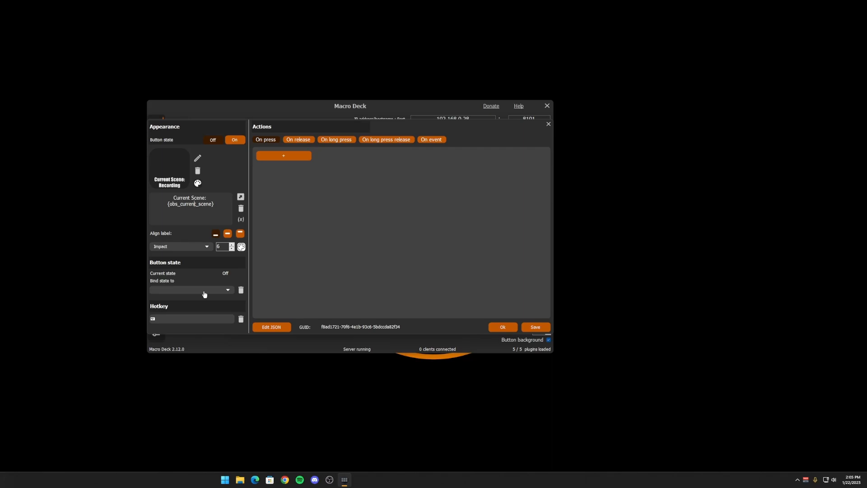
mouse_move(209, 182)
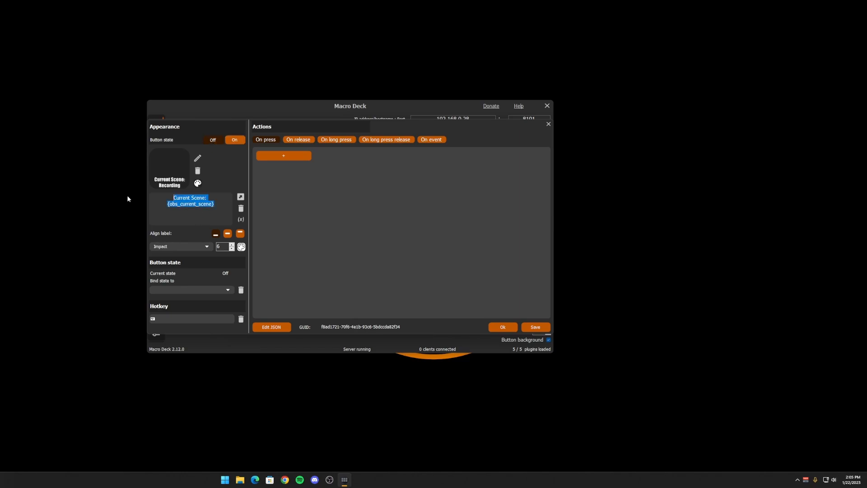
mouse_move(134, 216)
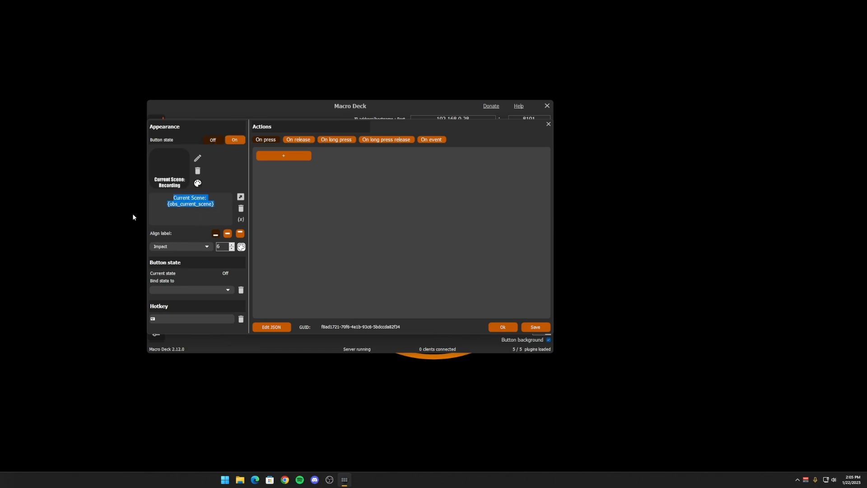
Step: Label the button states Recording and NOT Recording and try binding the state to obs_recording
type("Re")
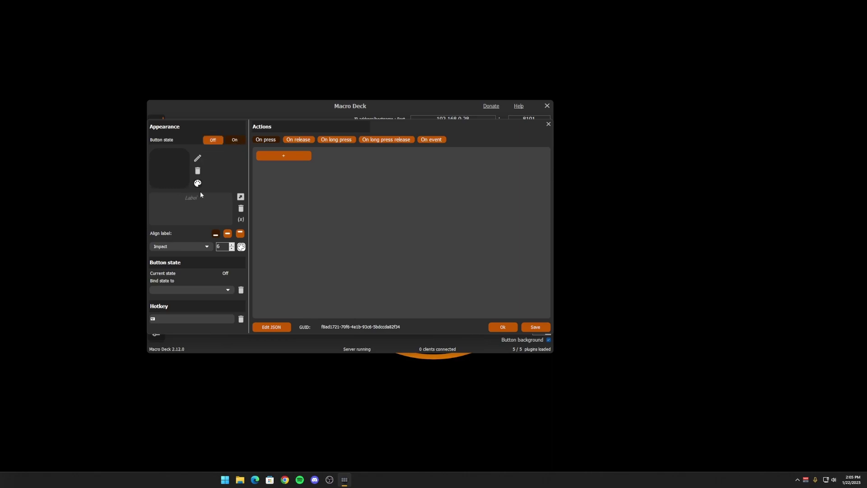
type("Recording")
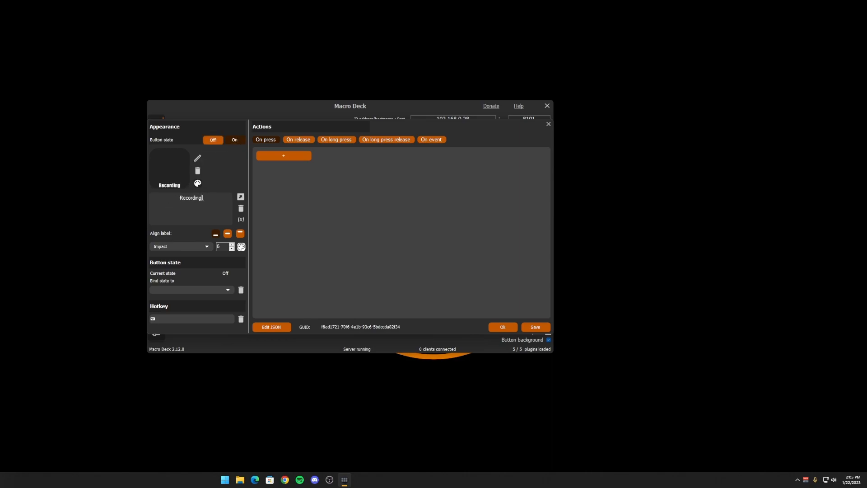
left_click(235, 139)
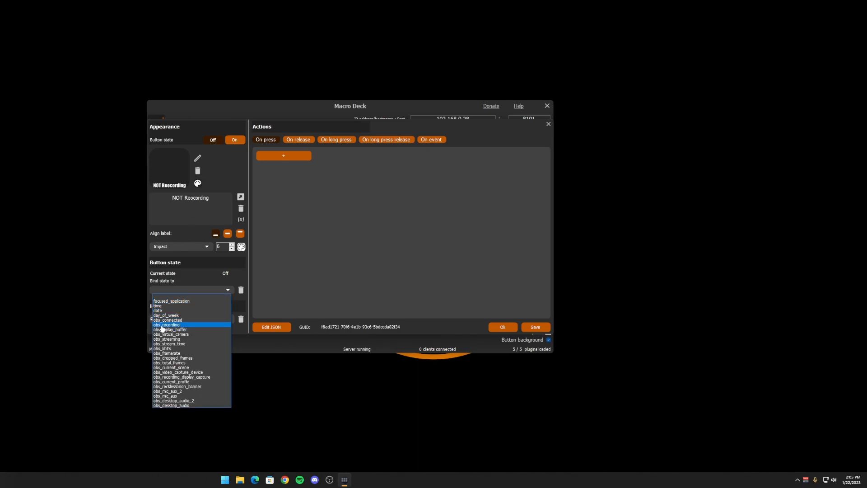
left_click(166, 324)
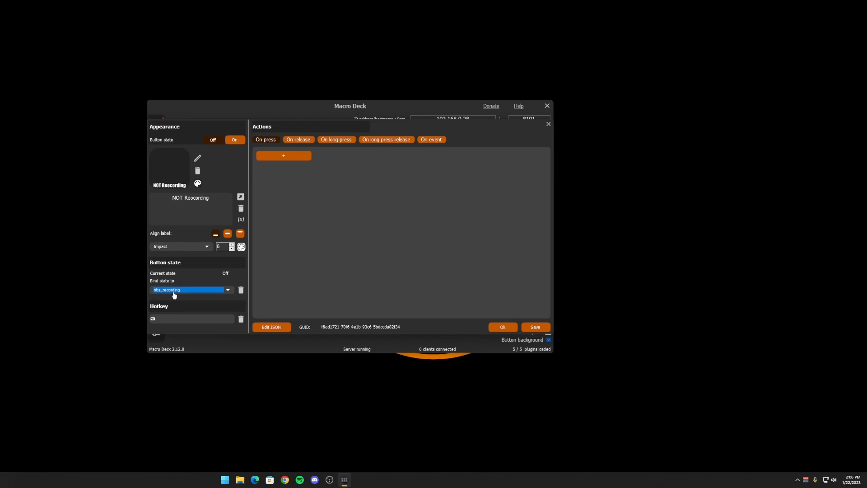
mouse_move(176, 285)
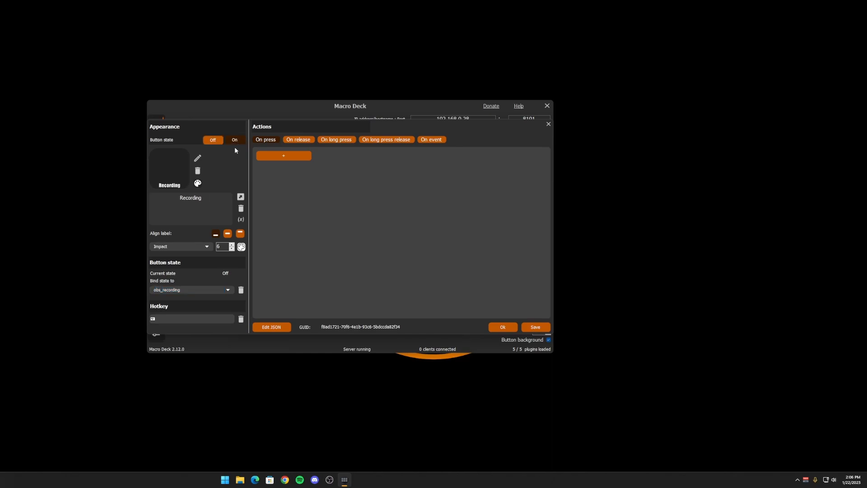
mouse_move(251, 155)
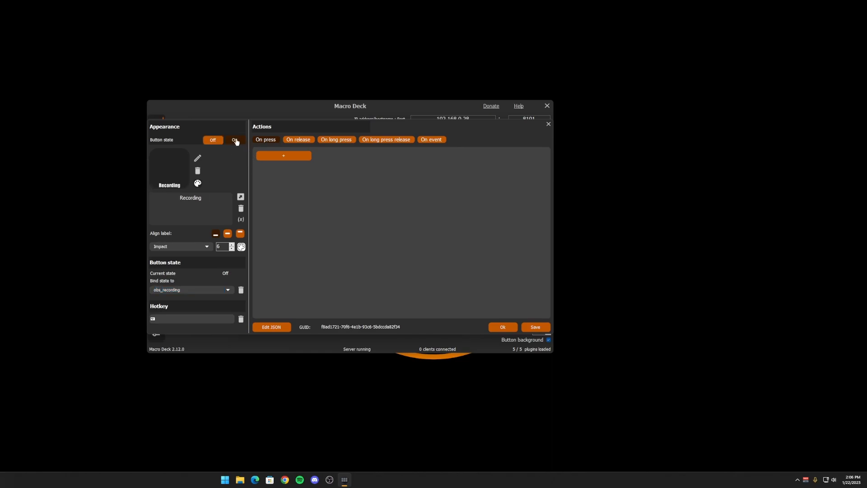
left_click(234, 139)
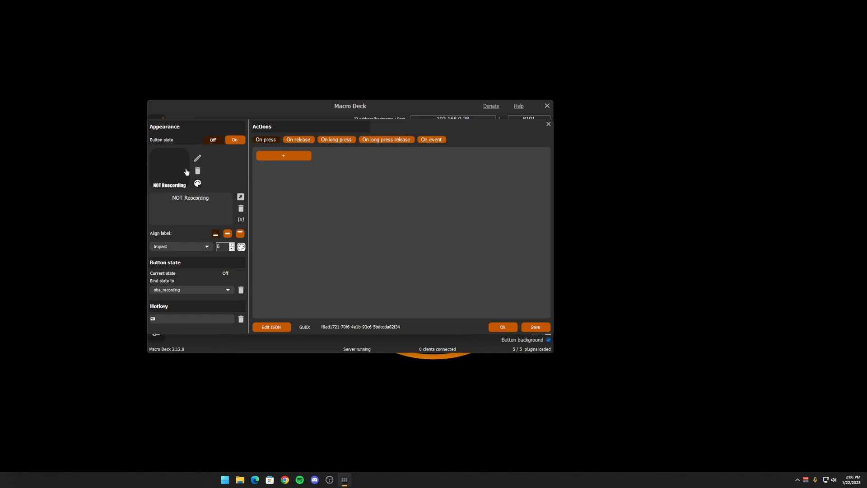
mouse_move(180, 290)
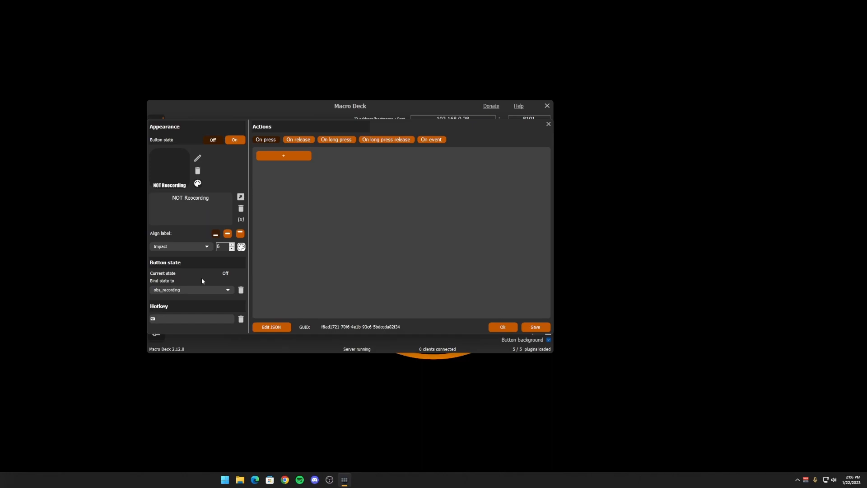
mouse_move(197, 294)
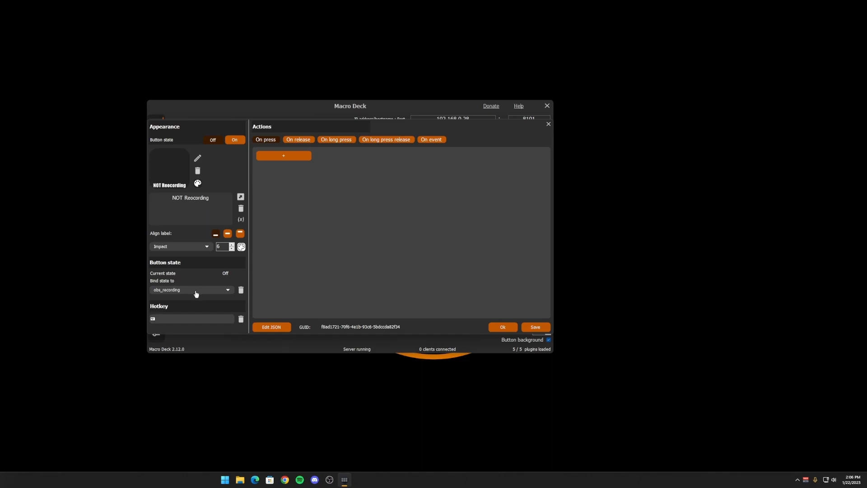
mouse_move(197, 290)
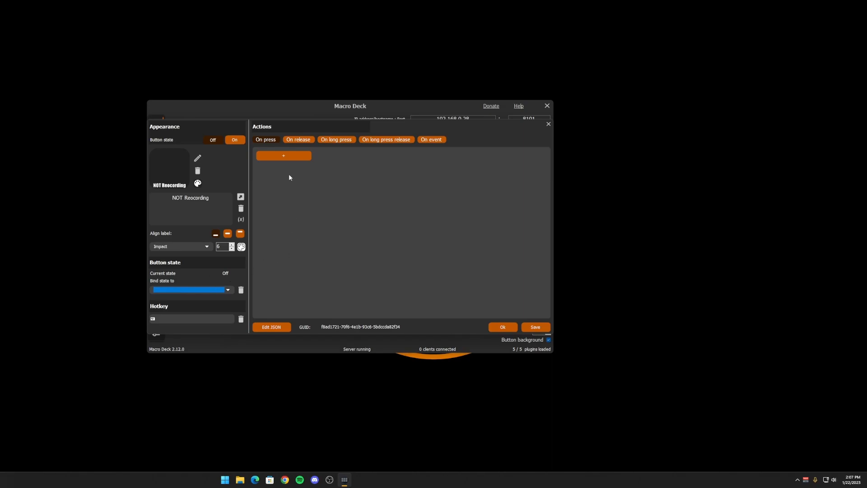
Step: Add an event on obs_current_scene change with an if condition comparing it to Recording
left_click(431, 139)
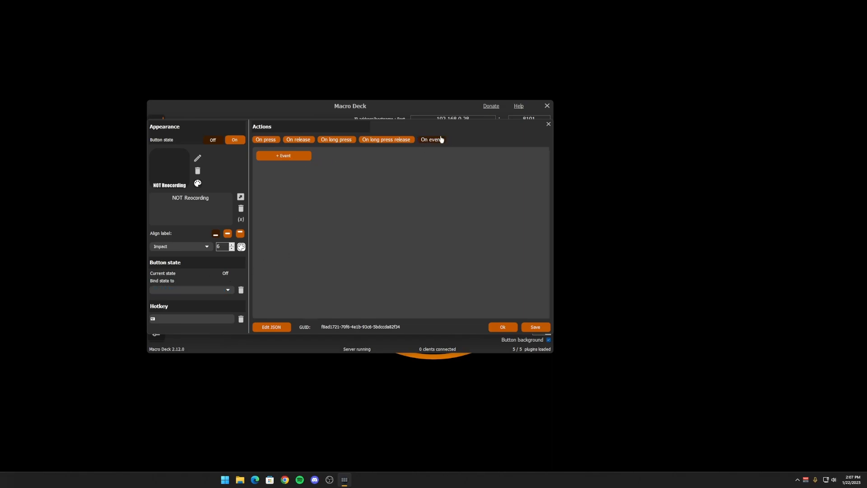
left_click(284, 156)
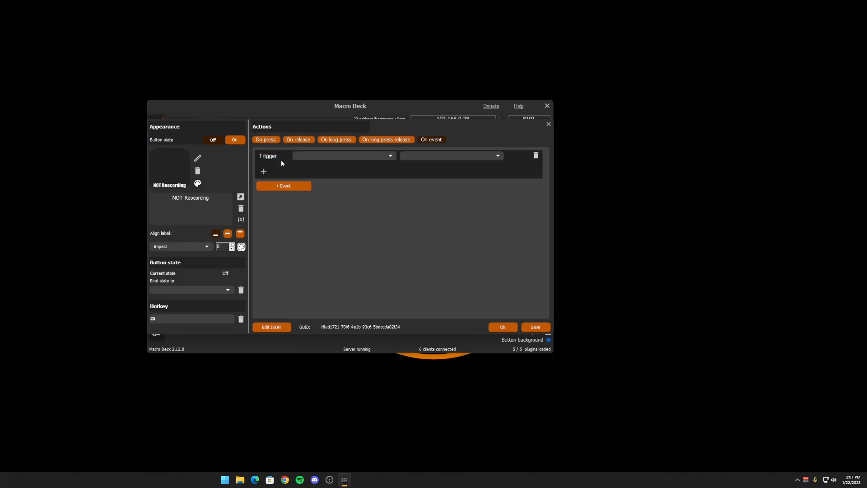
left_click(344, 155)
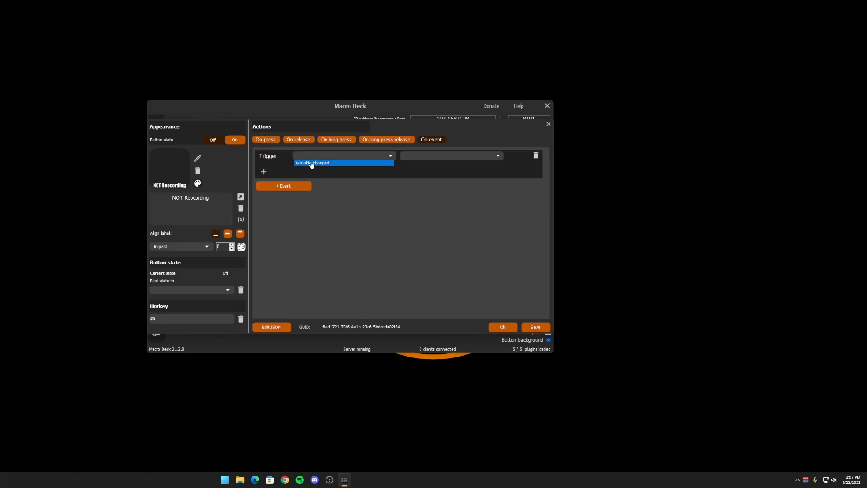
left_click(495, 155)
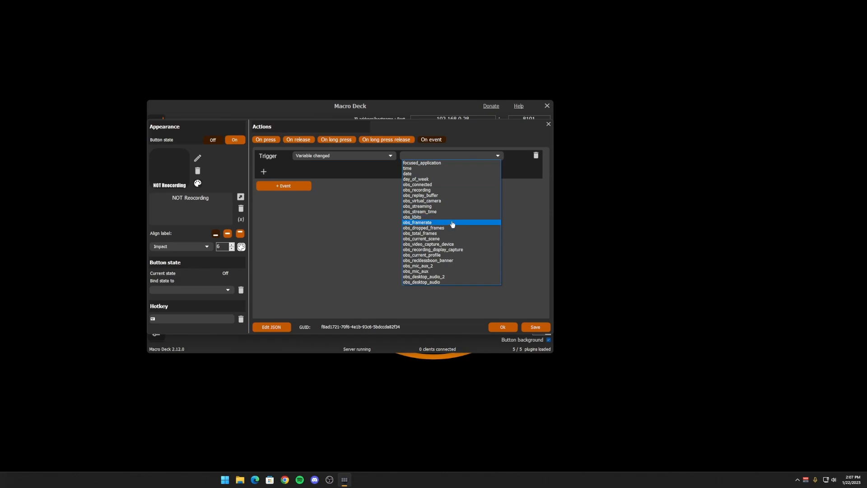
mouse_move(431, 254)
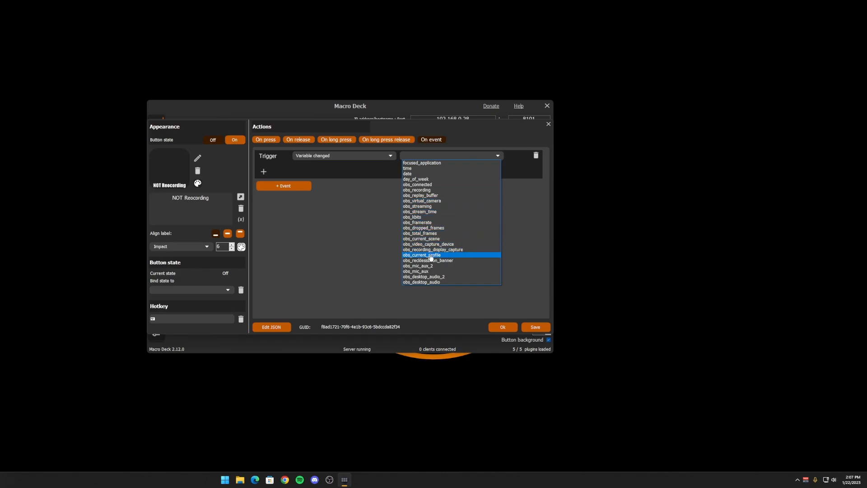
left_click(420, 238)
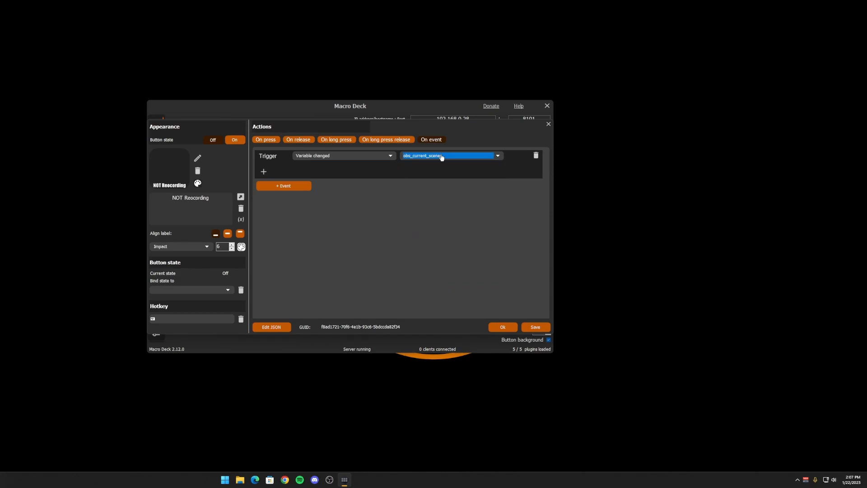
left_click(263, 171)
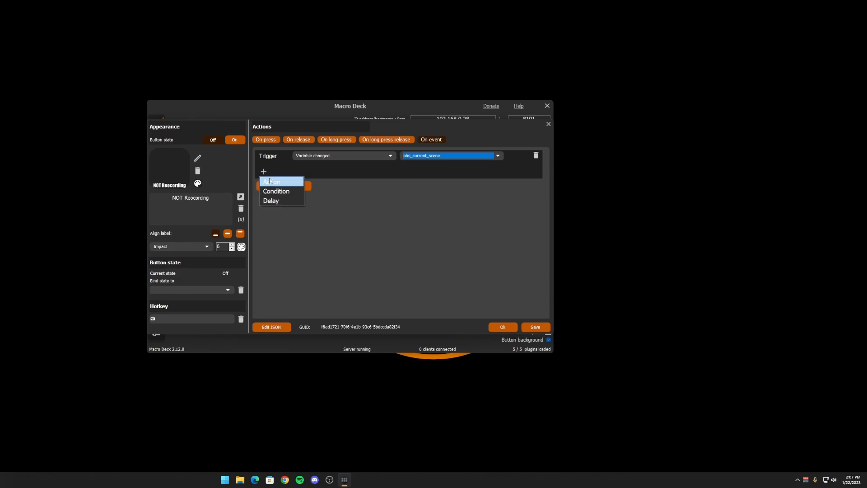
left_click(276, 191)
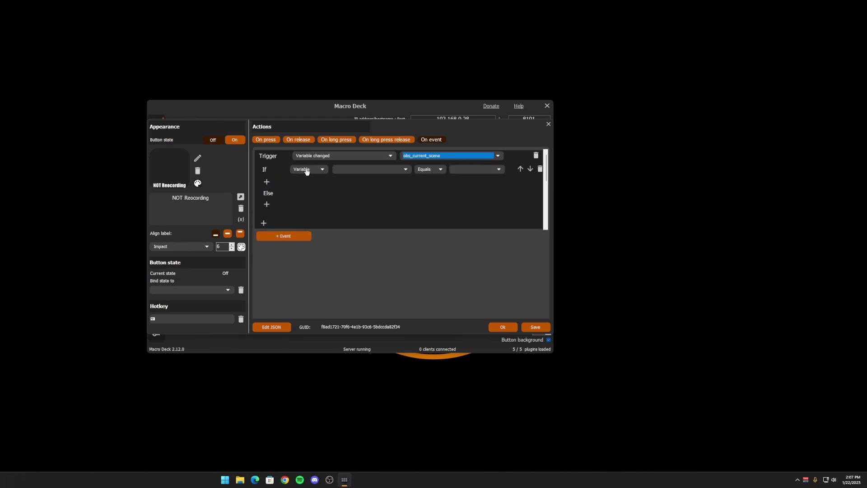
mouse_move(401, 173)
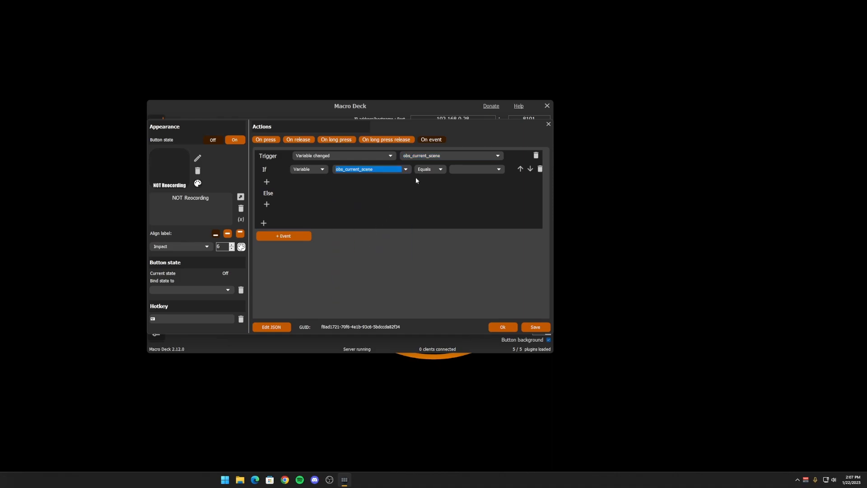
left_click(498, 169)
type("Re")
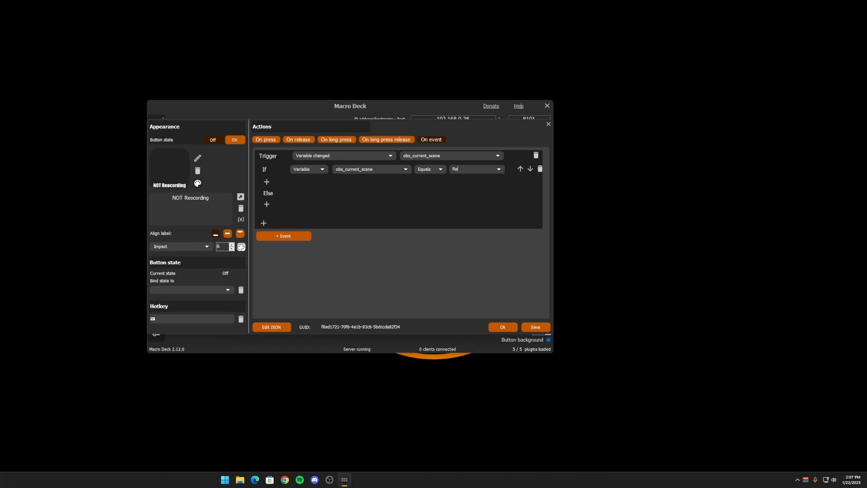
Step: Set the button on in the if branch and off in the else branch
left_click(265, 181)
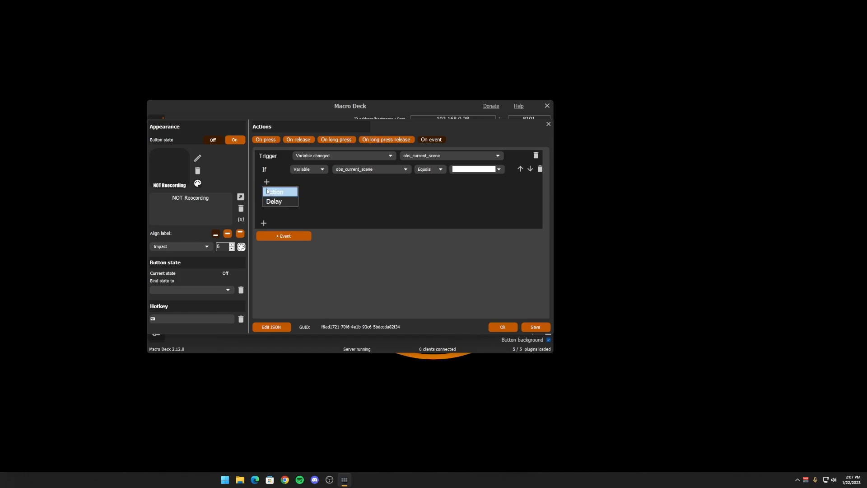
left_click(275, 191)
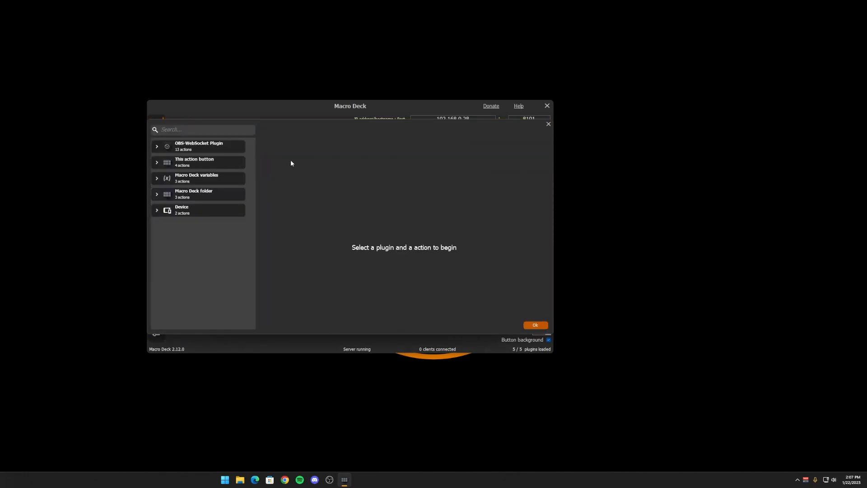
left_click(193, 162)
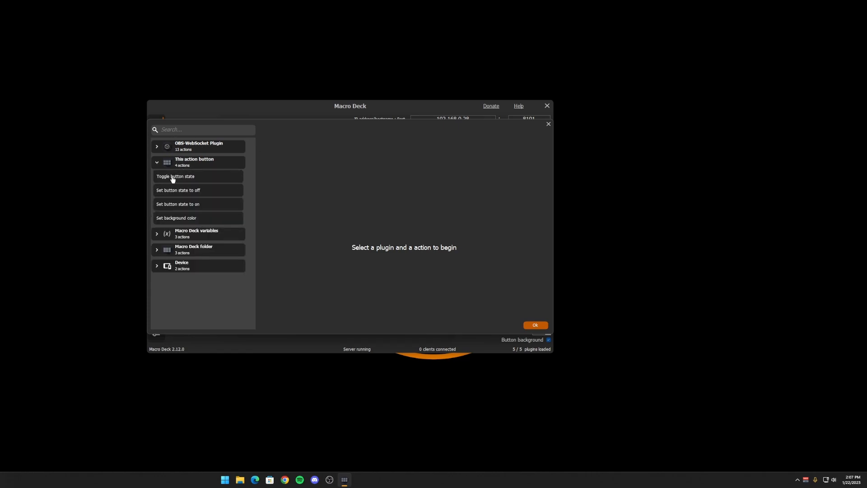
left_click(177, 204)
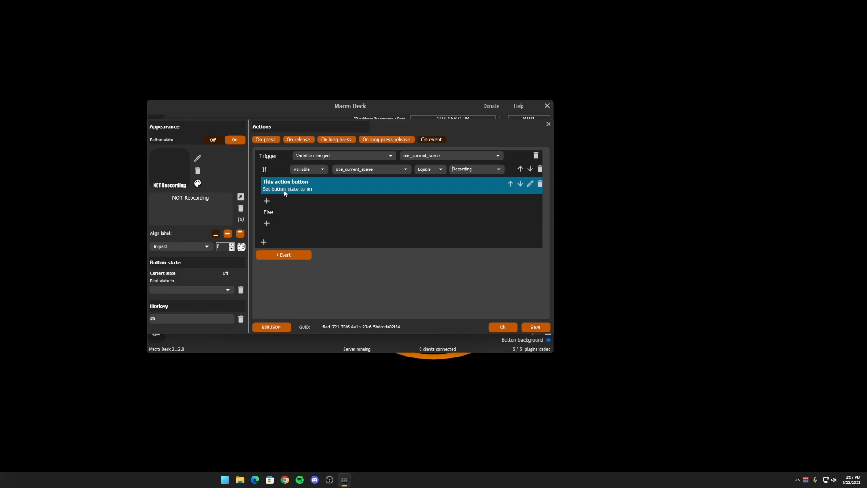
left_click(475, 169)
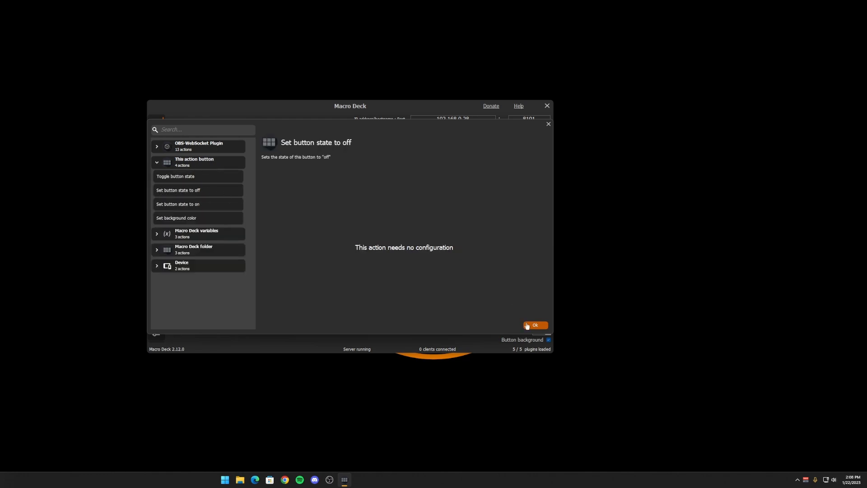
left_click(534, 324)
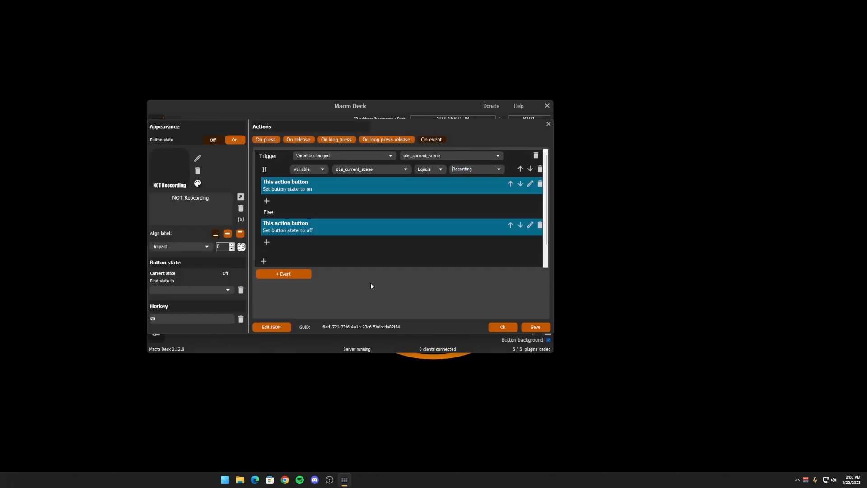
mouse_move(411, 208)
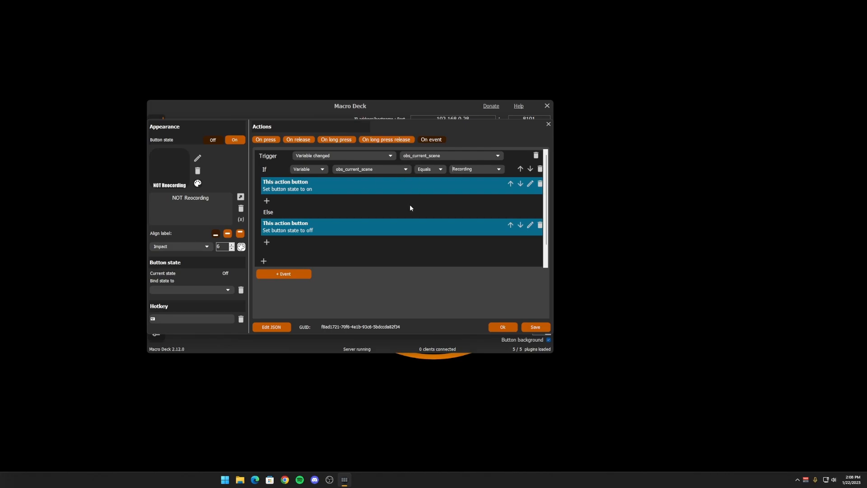
mouse_move(432, 158)
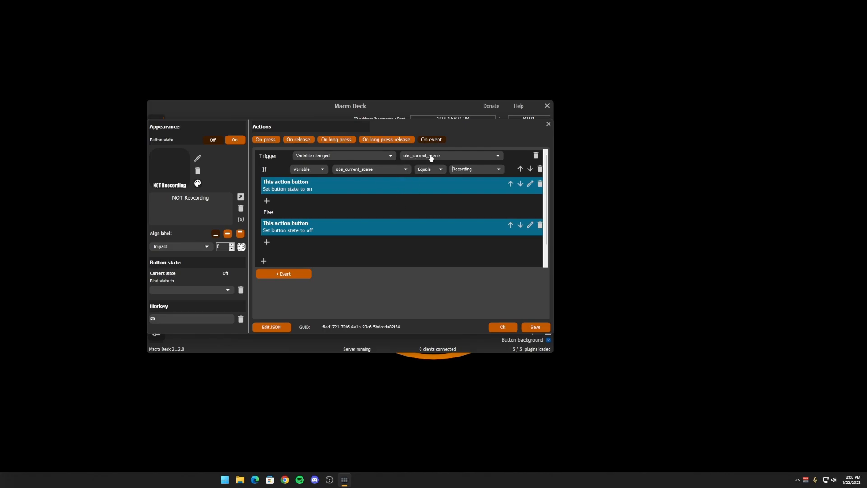
mouse_move(480, 176)
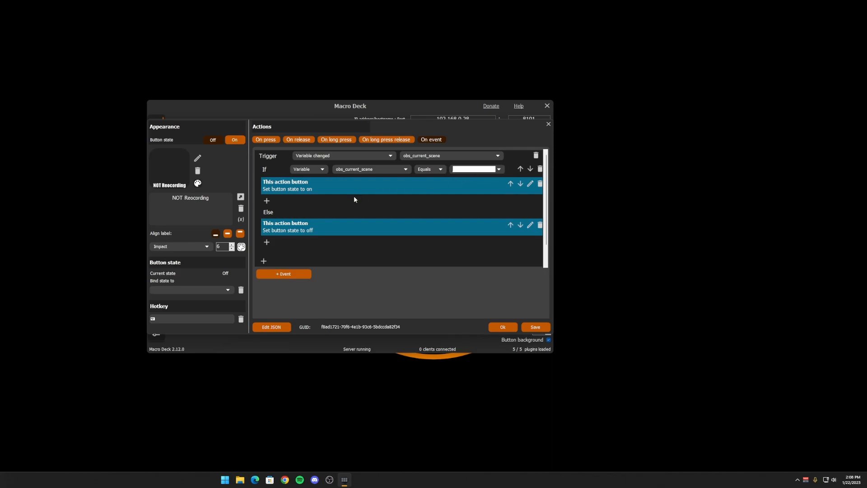
Step: Add an on-press if/else condition checking whether obs_current_scene equals Recording
left_click(266, 139)
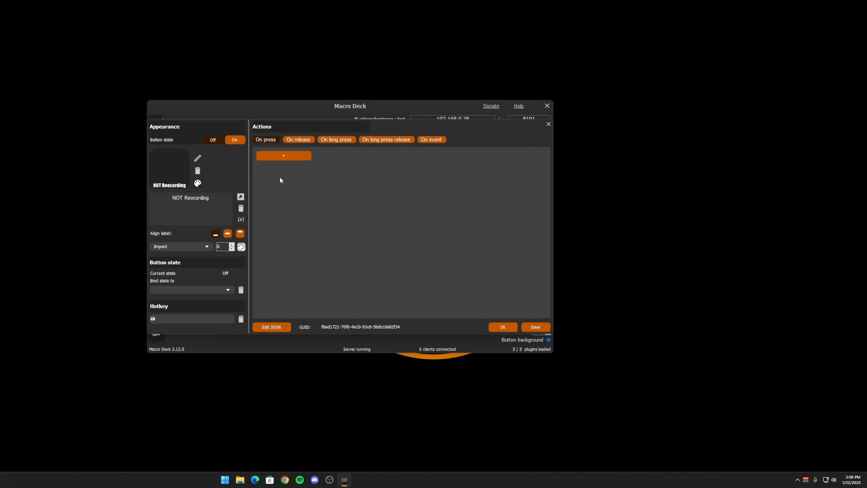
left_click(284, 155)
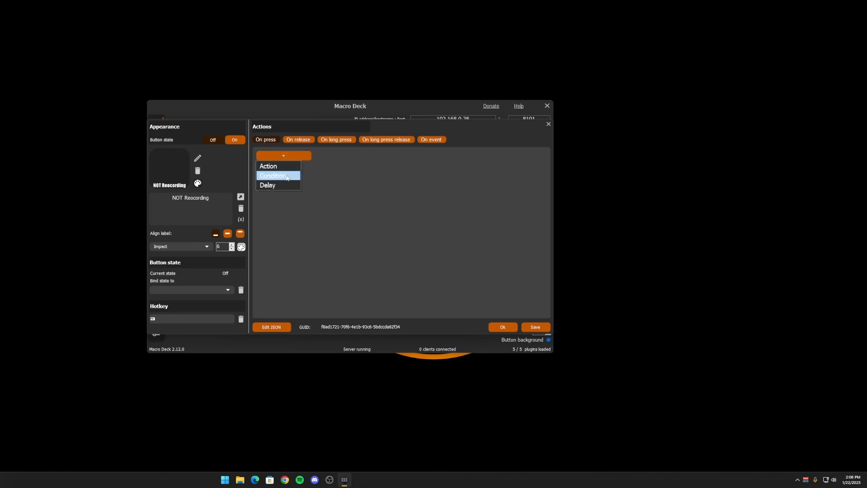
left_click(273, 176)
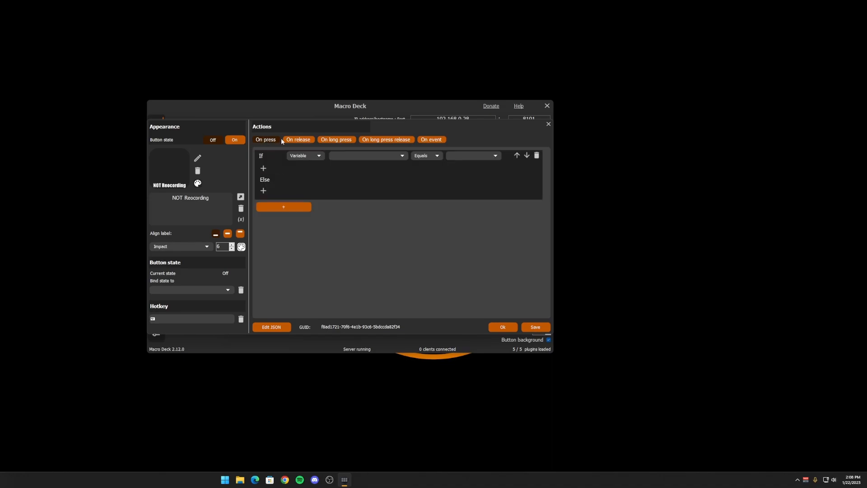
mouse_move(391, 162)
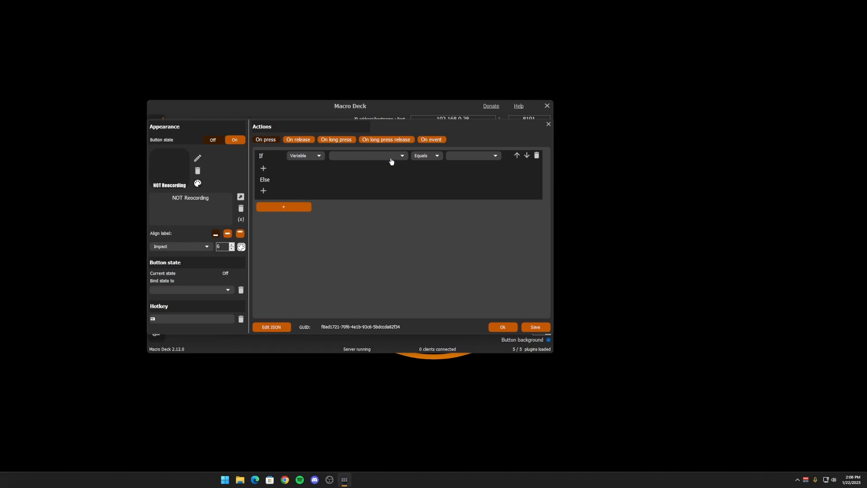
left_click(367, 156)
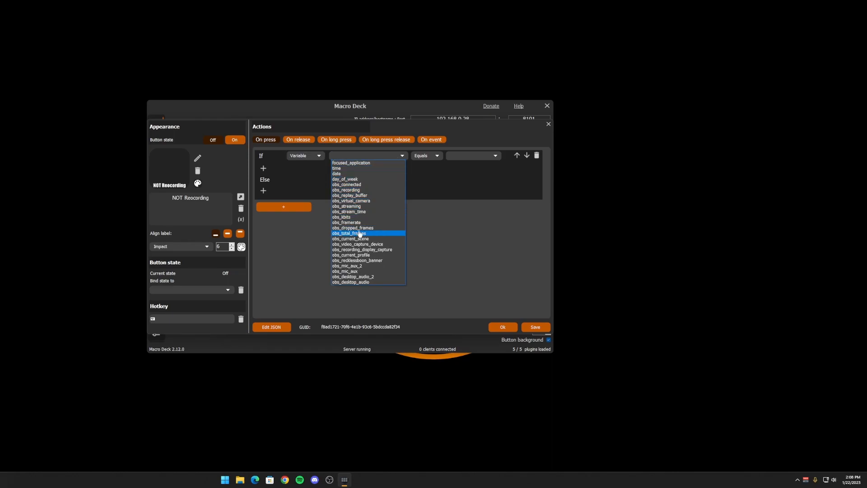
left_click(351, 238)
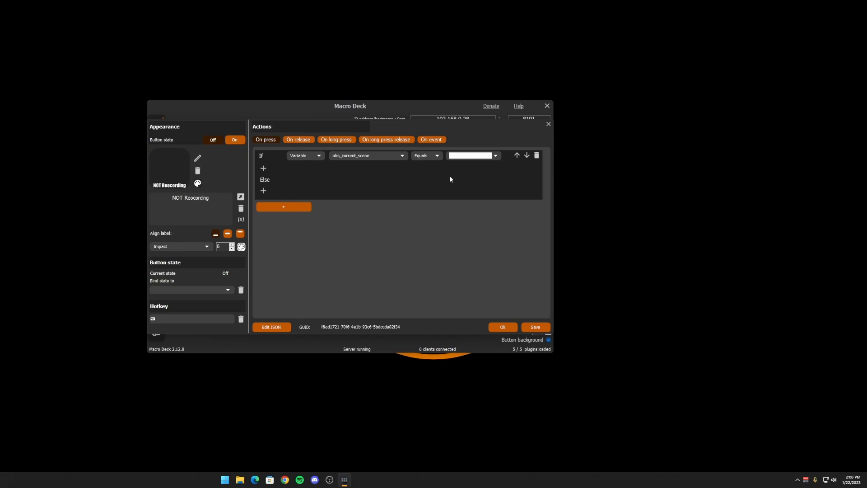
left_click(263, 167)
type("Recording")
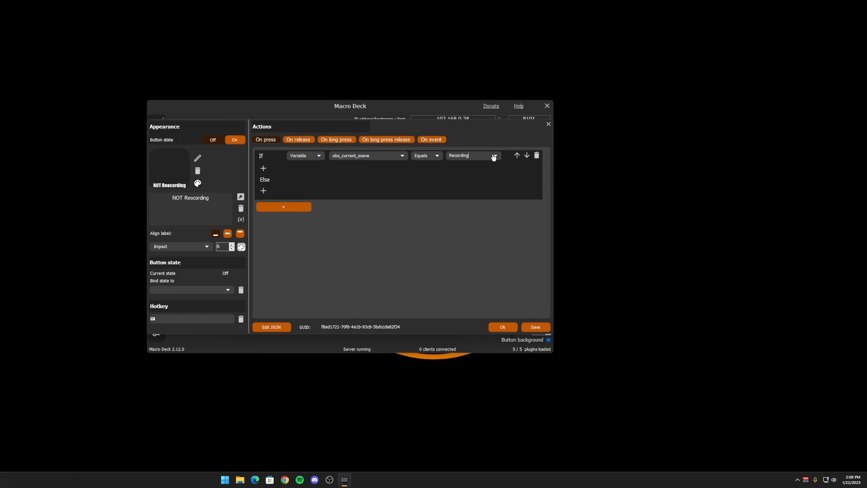
mouse_move(480, 232)
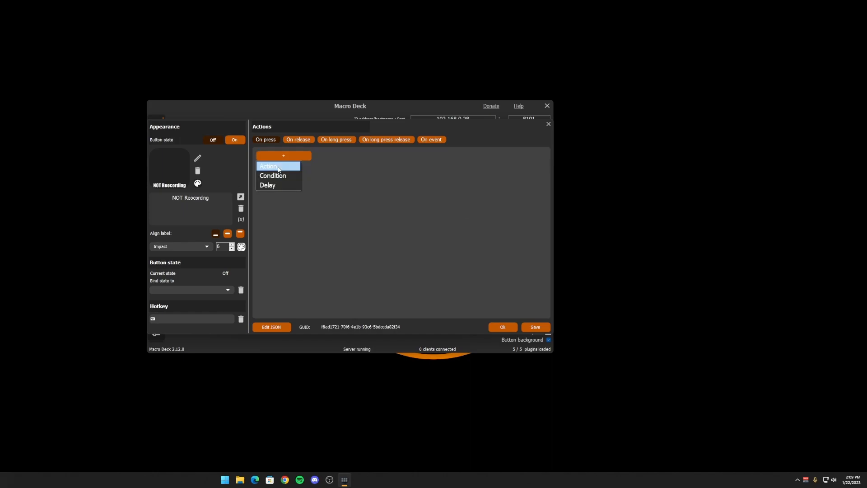
Step: Expand the Macro Deck variables group in the action picker to see change, save and read actions
left_click(277, 166)
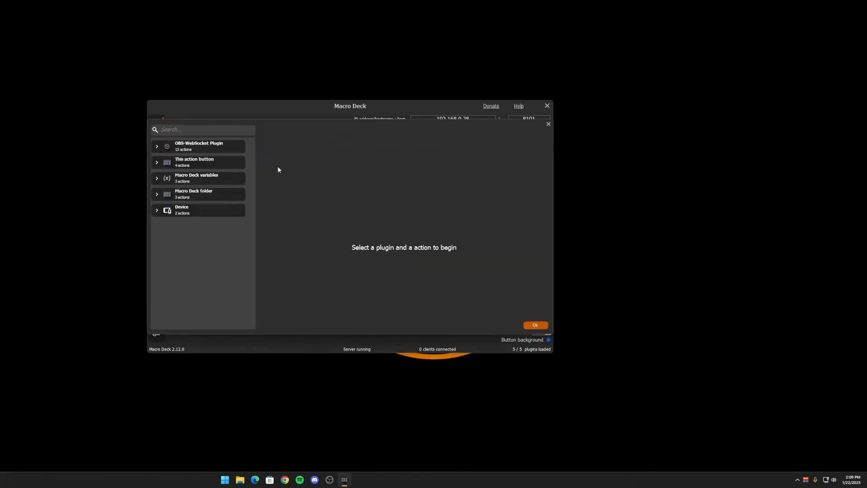
left_click(198, 177)
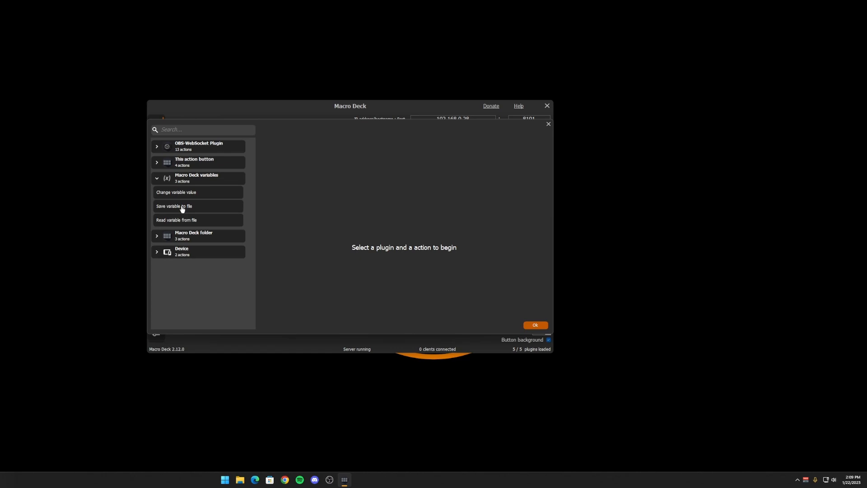
mouse_move(200, 222)
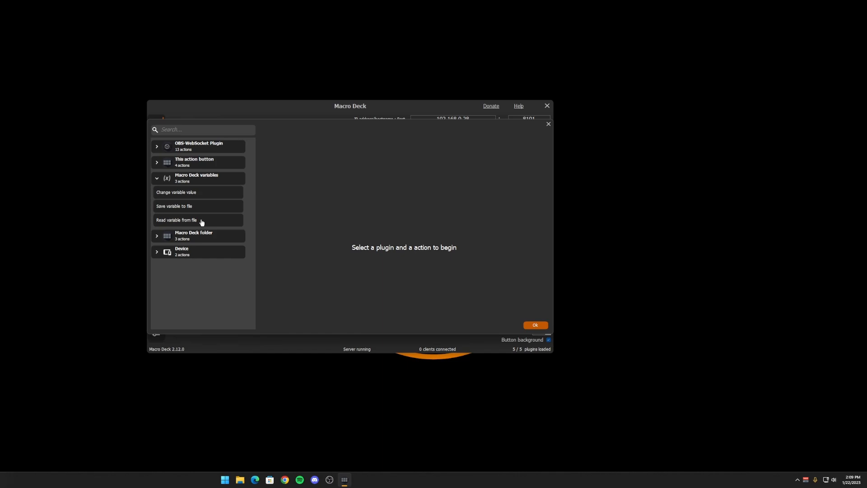
mouse_move(198, 199)
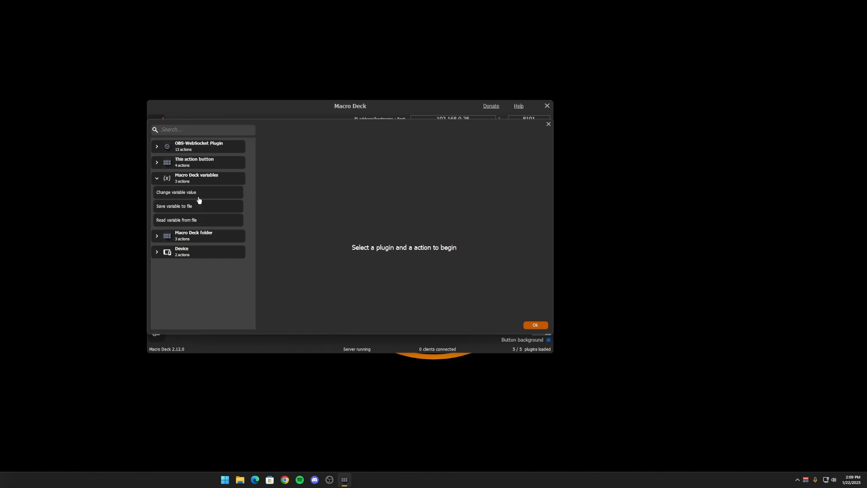
mouse_move(207, 193)
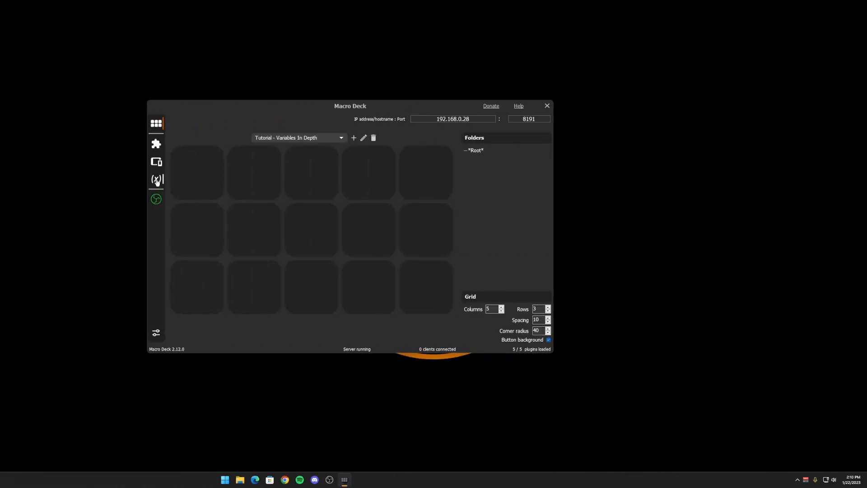
Step: Create an Integer user variable Win_Streak with value 0 and copy its name
left_click(156, 180)
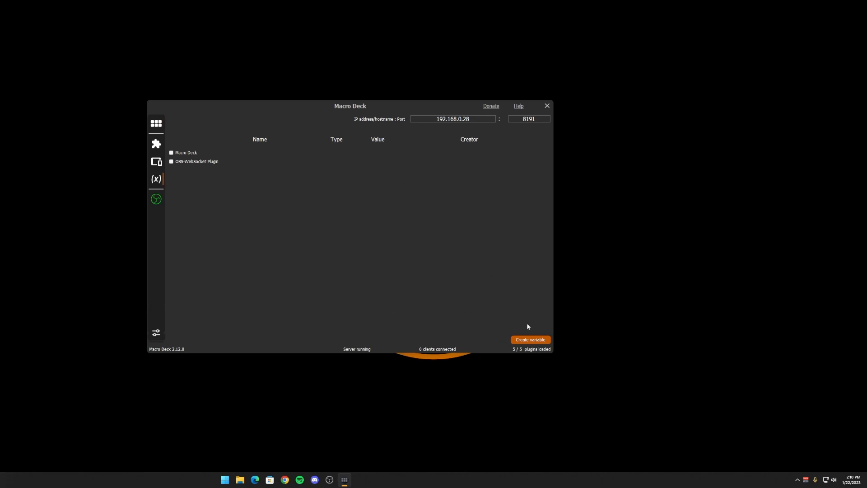
left_click(531, 339)
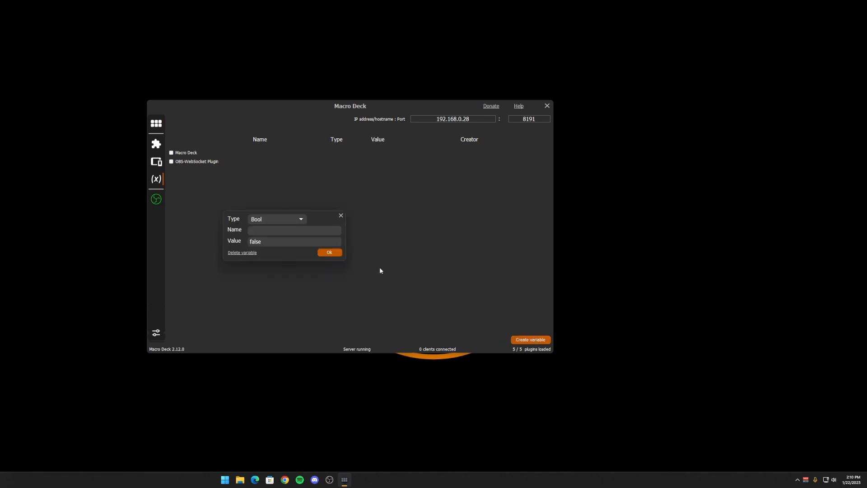
left_click(276, 218)
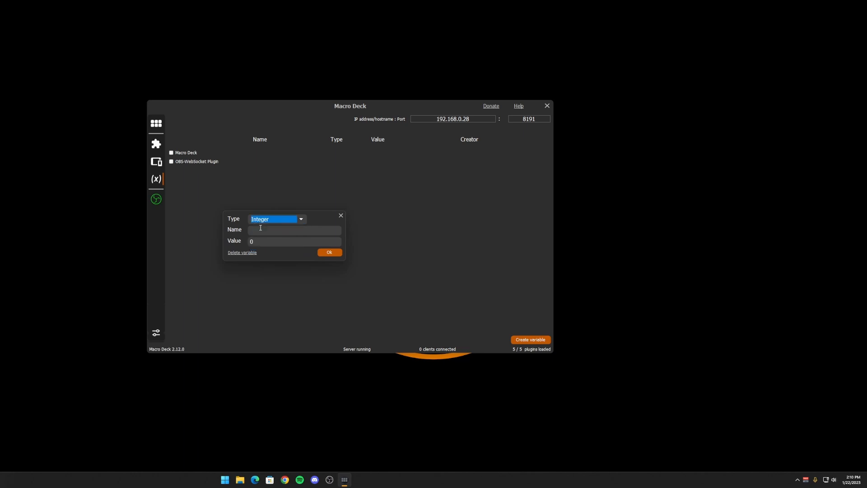
left_click(295, 230)
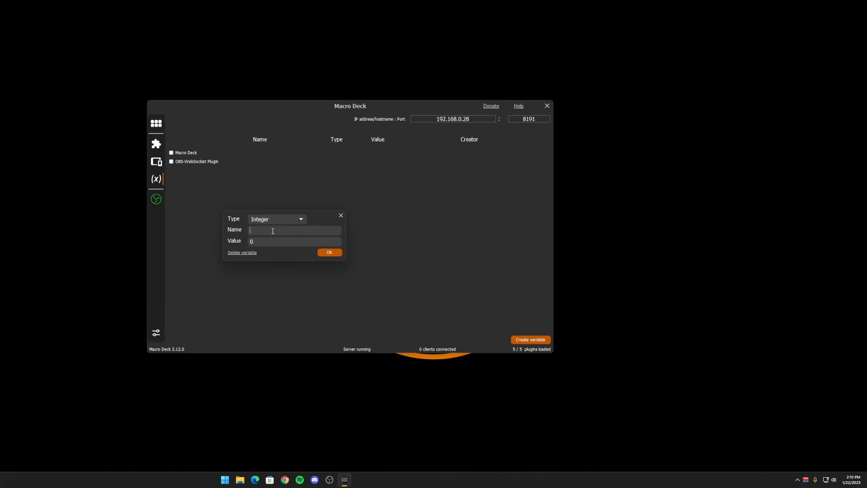
type("Win_Streak")
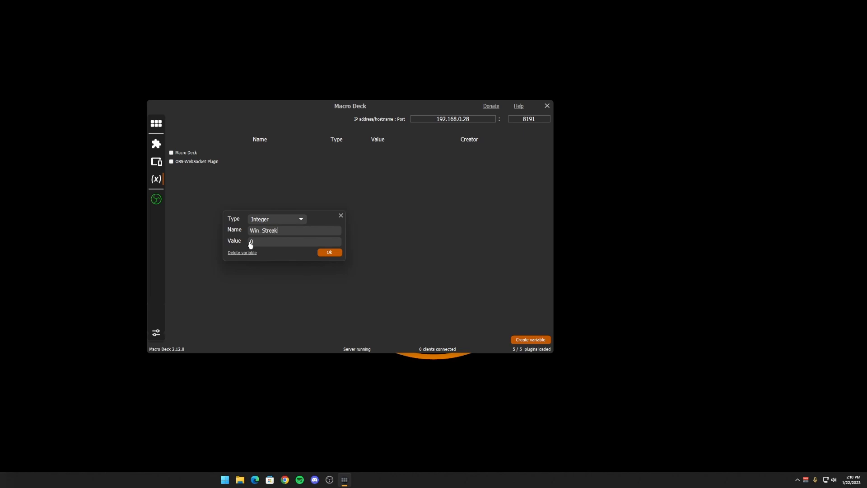
left_click(329, 252)
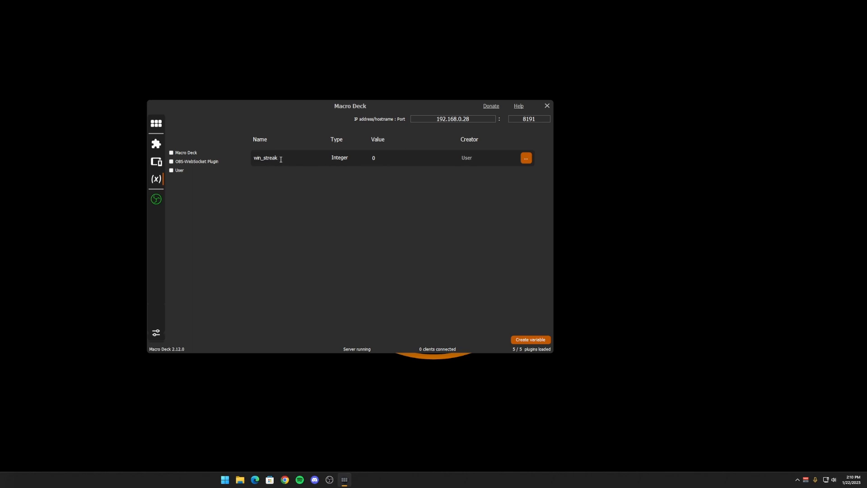
double_click(266, 158)
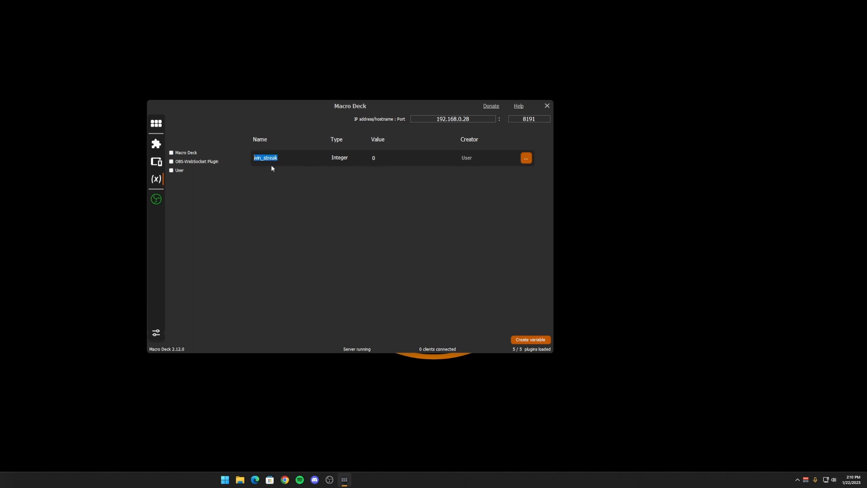
mouse_move(155, 126)
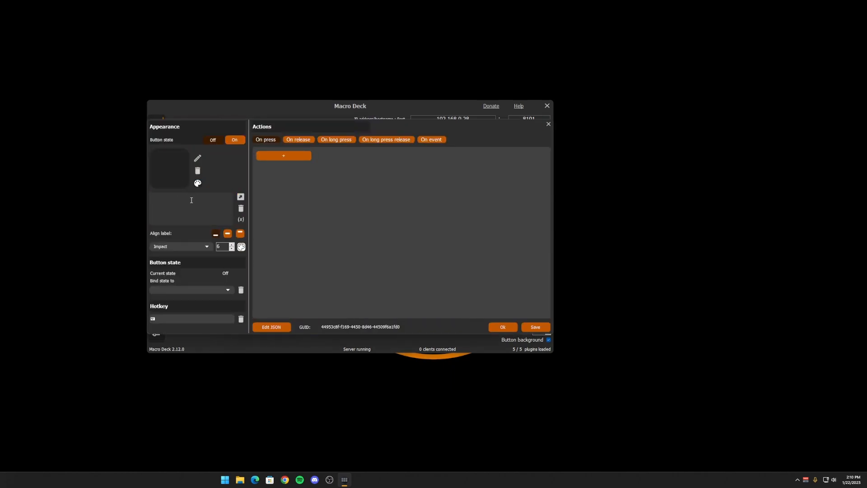
Step: Label a new button 'Win Streak: {win_streak}' and adjust its alignment, previewing as Win Streak: 0
type("Win Streak:")
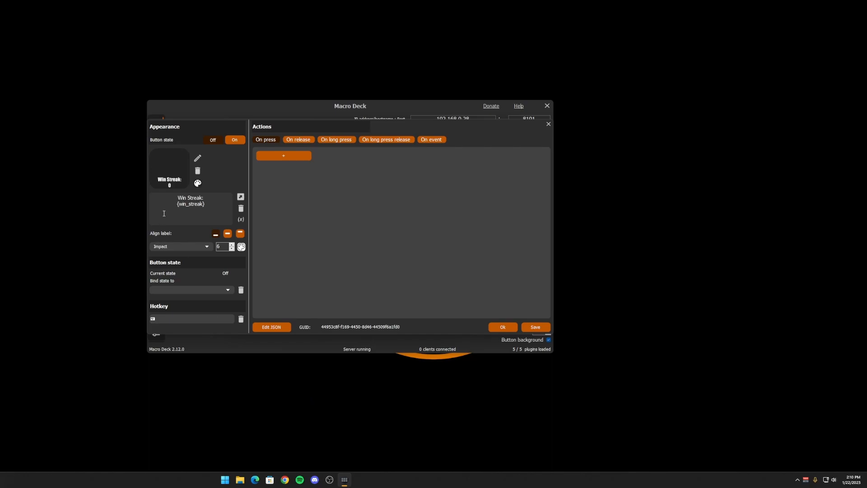
left_click(228, 233)
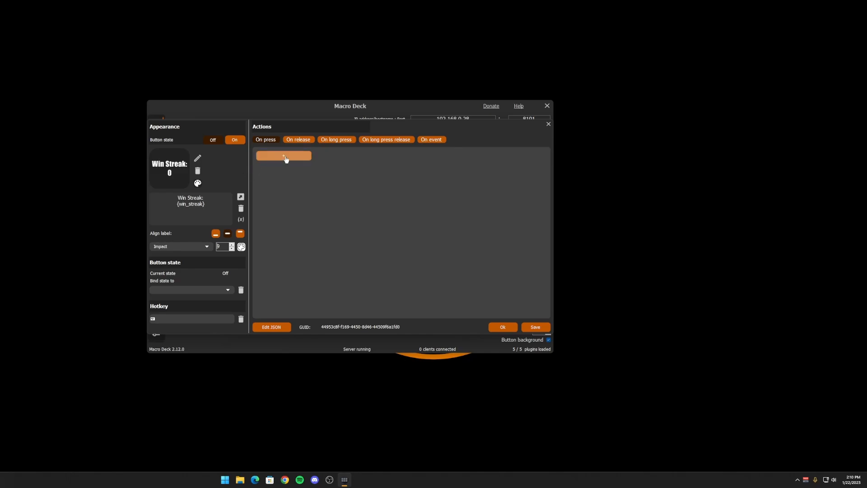
mouse_move(273, 170)
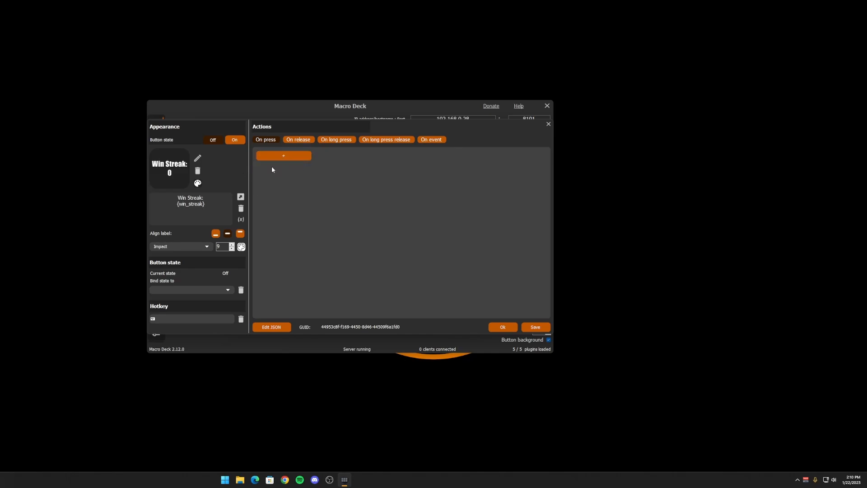
Step: Add a Change variable value press action that counts win_streak up
left_click(283, 155)
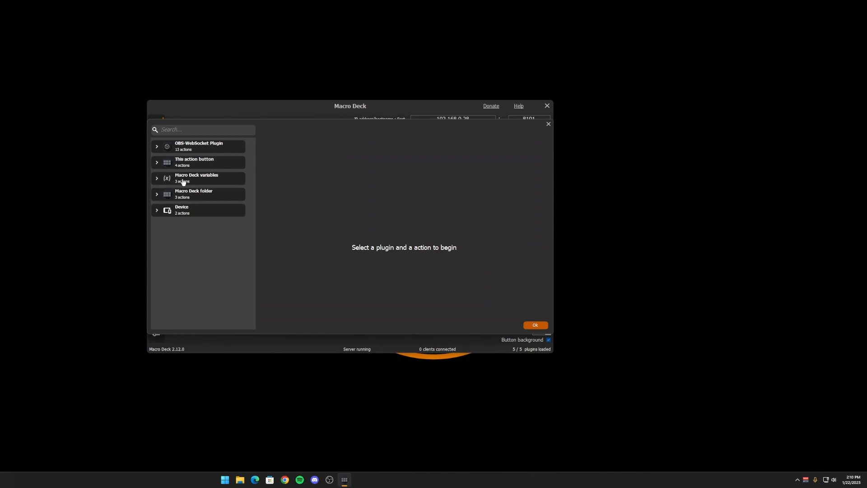
left_click(197, 178)
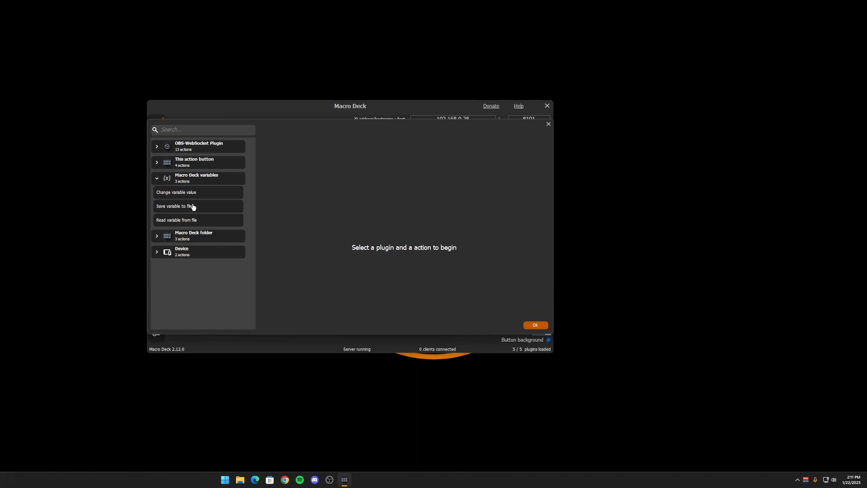
left_click(176, 191)
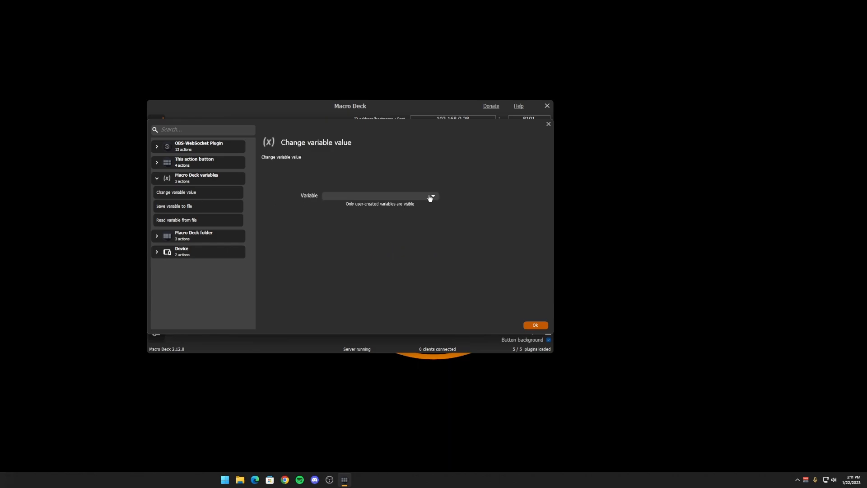
left_click(431, 197)
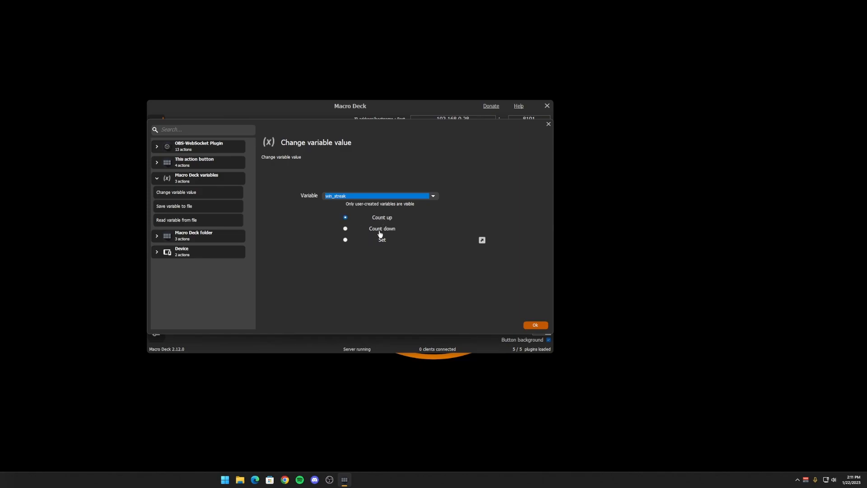
mouse_move(392, 250)
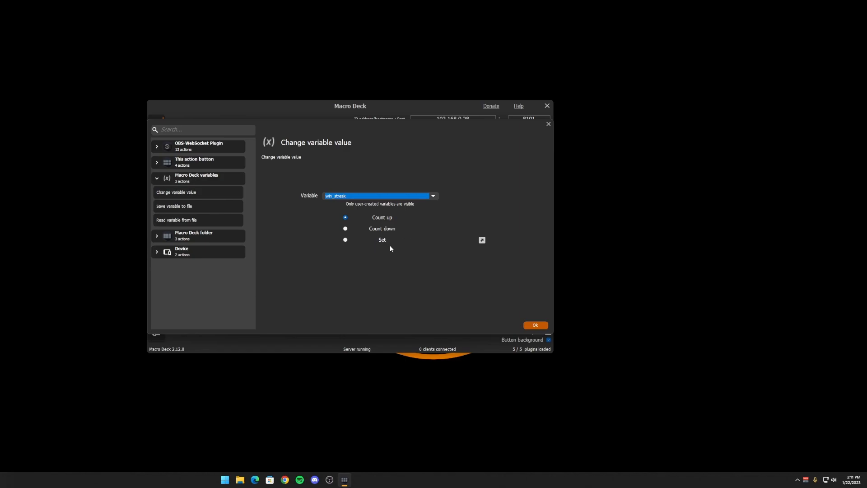
mouse_move(365, 208)
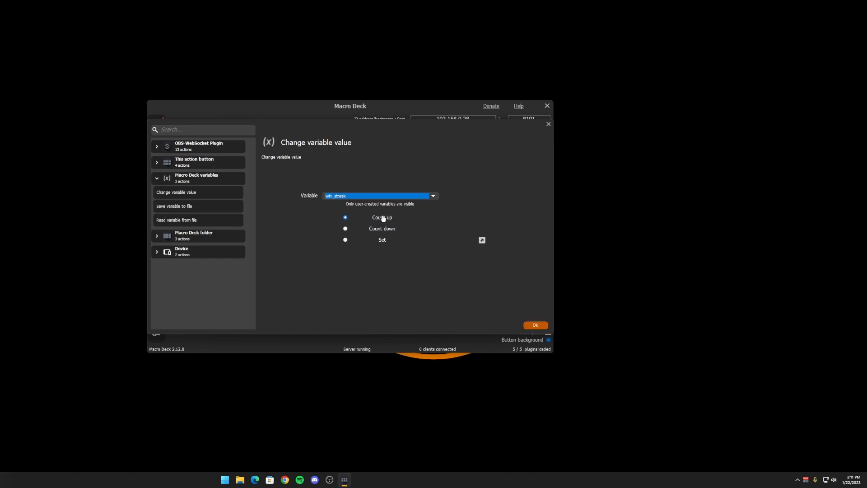
left_click(535, 324)
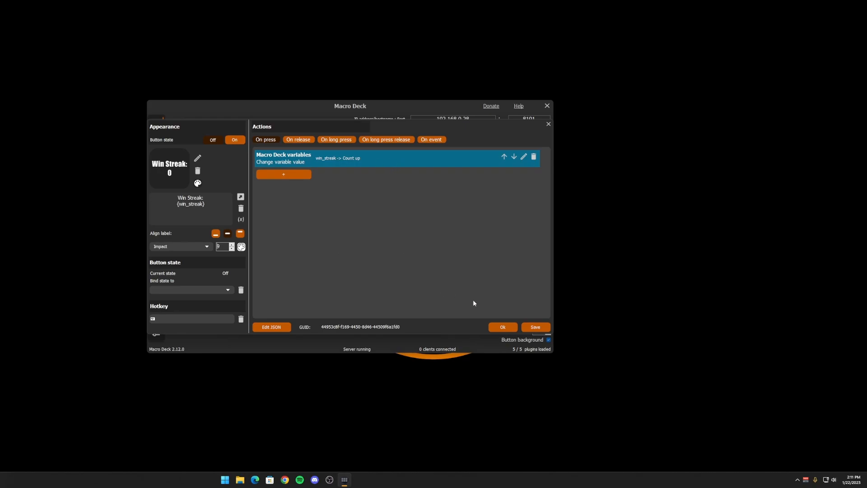
Step: Save the Win Streak button and press it on the deck to count up to 5
left_click(502, 327)
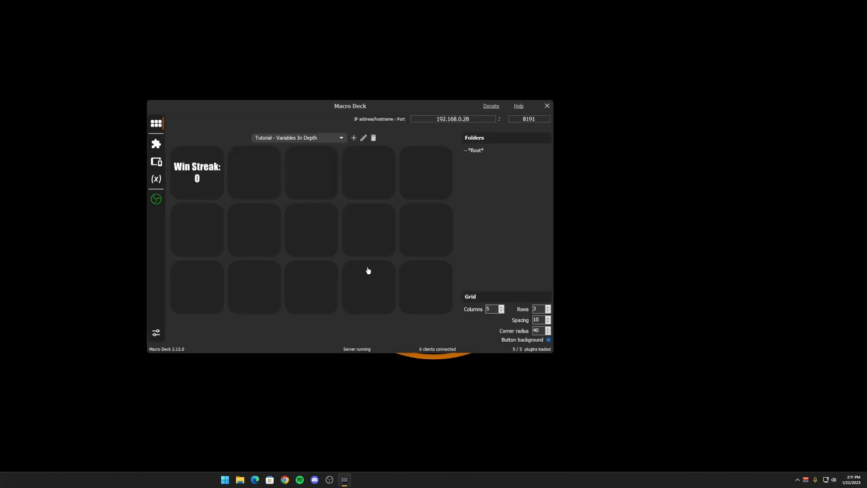
left_click(197, 176)
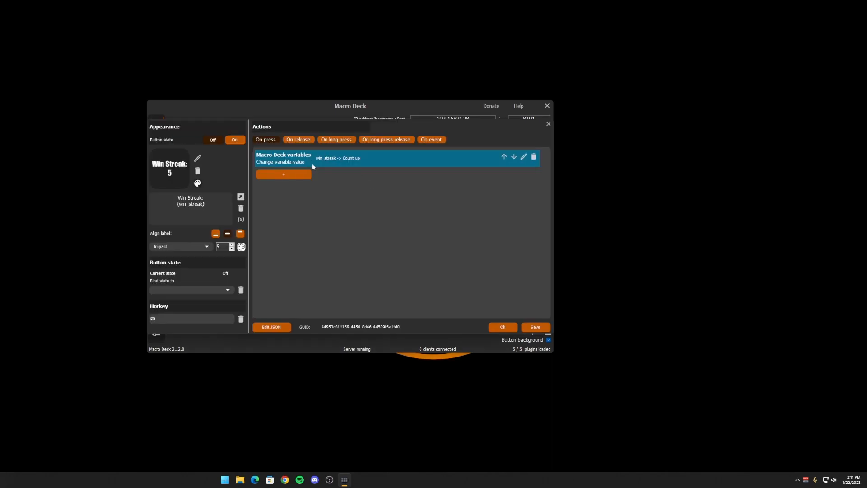
mouse_move(172, 178)
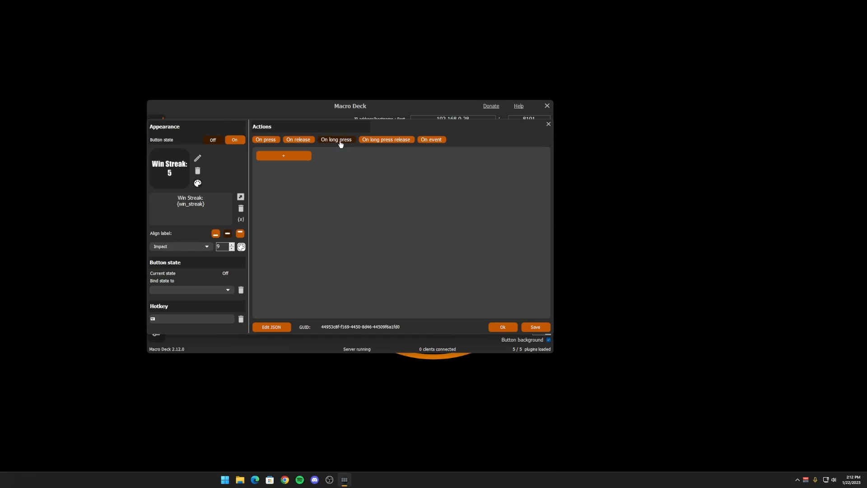
Step: Add a long-press action that sets win_streak to 0
left_click(284, 156)
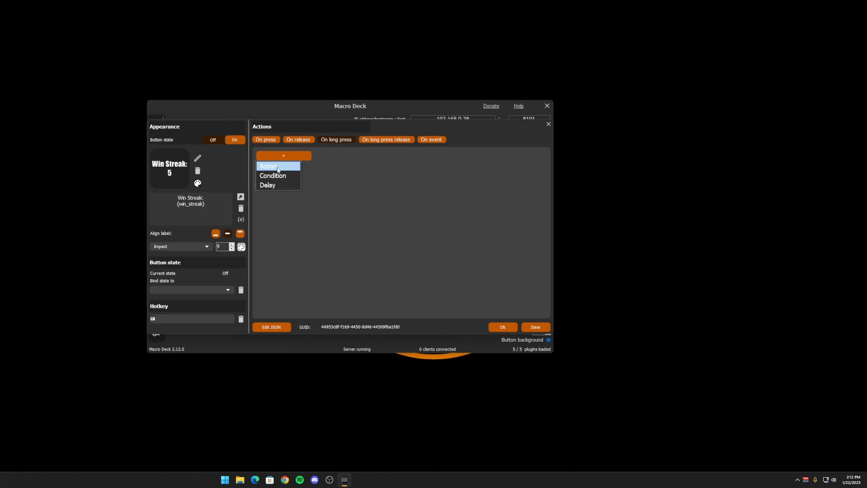
left_click(269, 166)
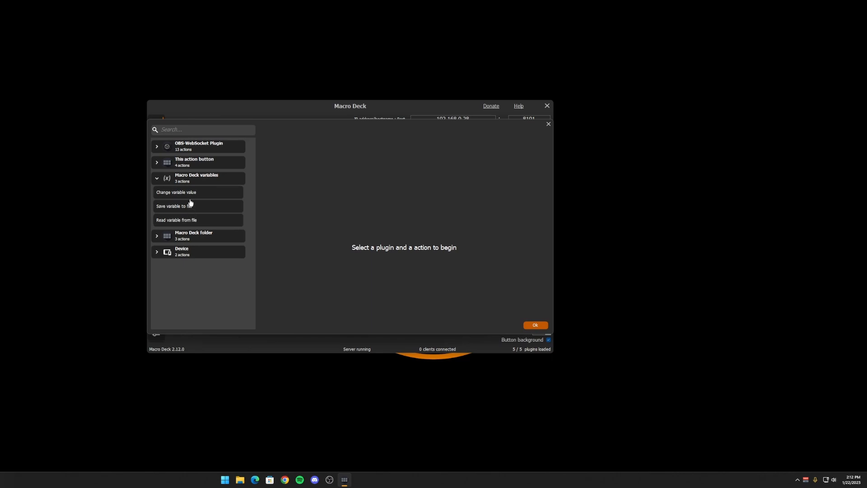
left_click(176, 191)
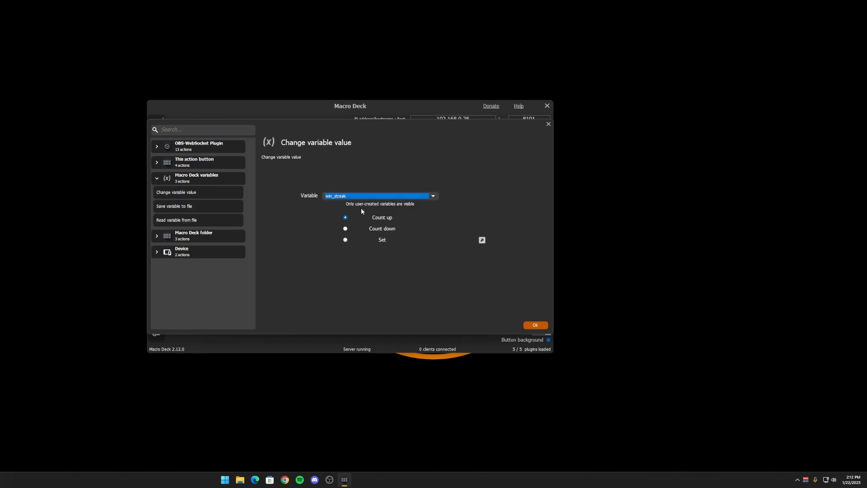
left_click(345, 240)
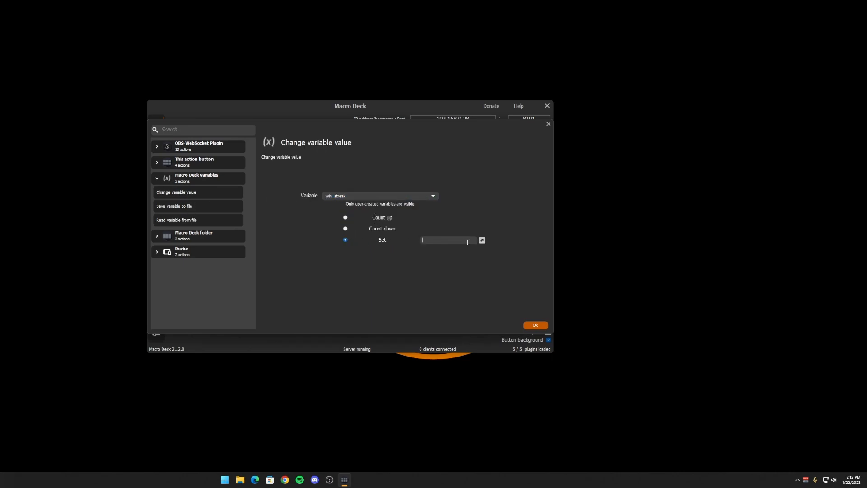
type("0")
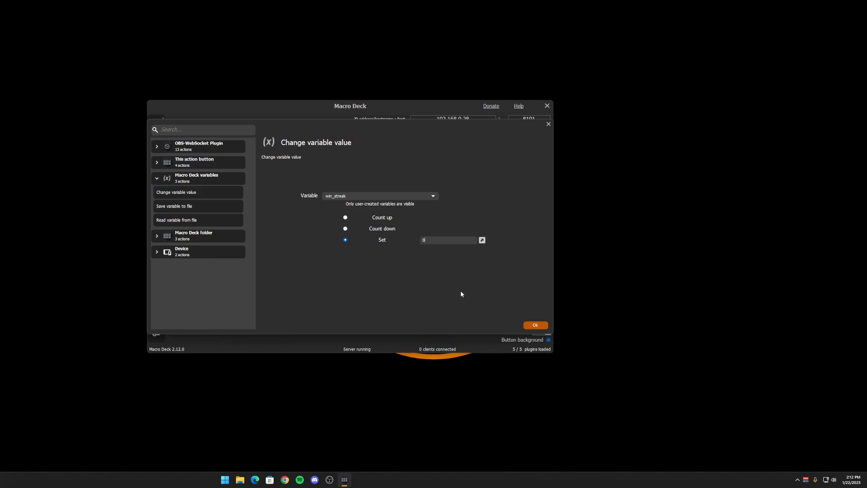
left_click(534, 325)
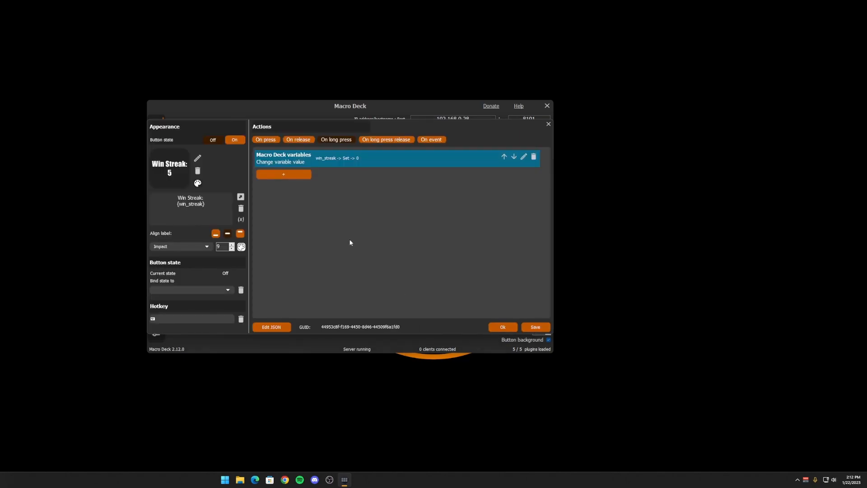
mouse_move(339, 159)
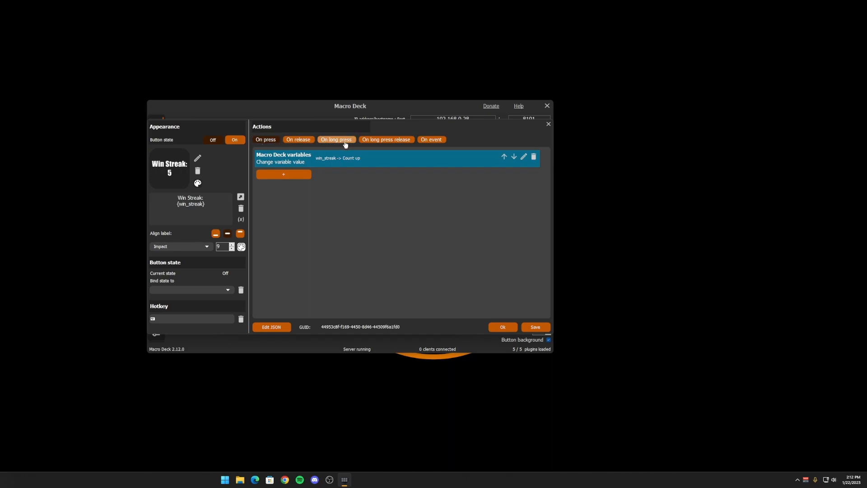
Step: Save, press the button to reach 7, then simulate a long press so it reads Win Streak: 0
left_click(502, 327)
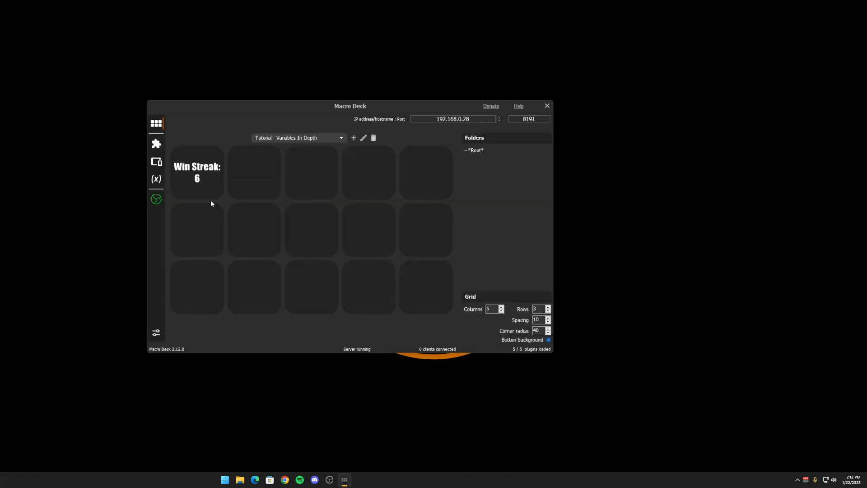
left_click(197, 173)
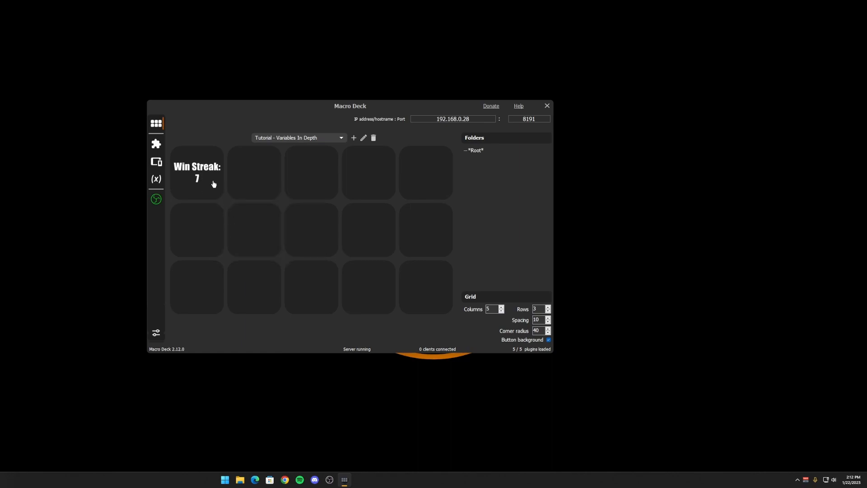
right_click(213, 184)
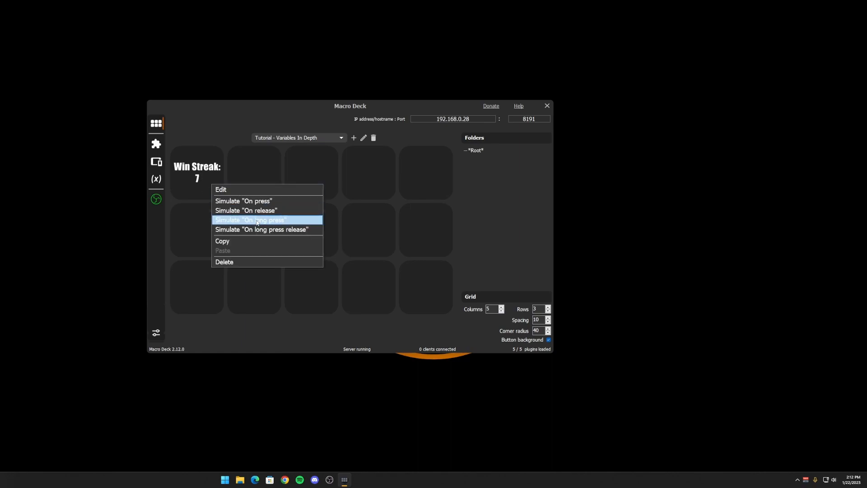
left_click(251, 220)
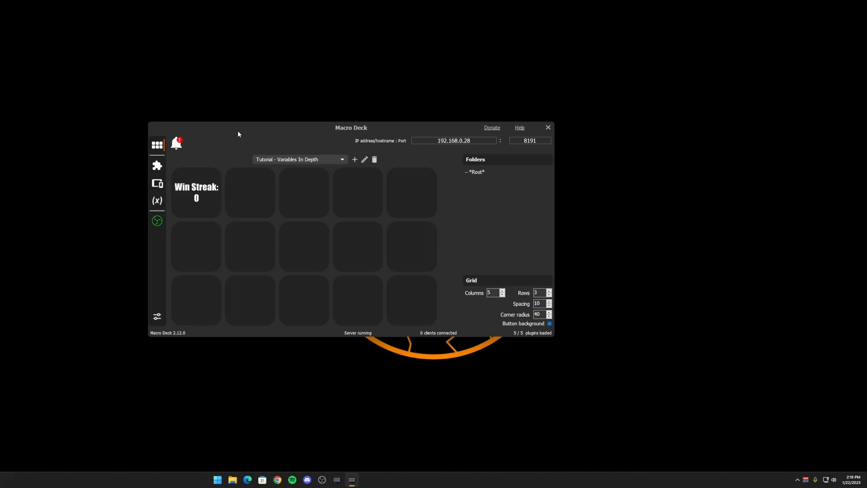
mouse_move(166, 251)
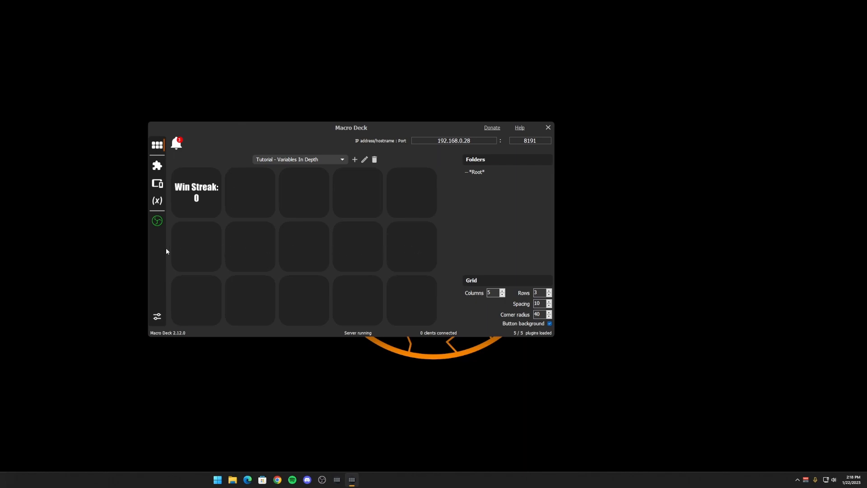
mouse_move(161, 183)
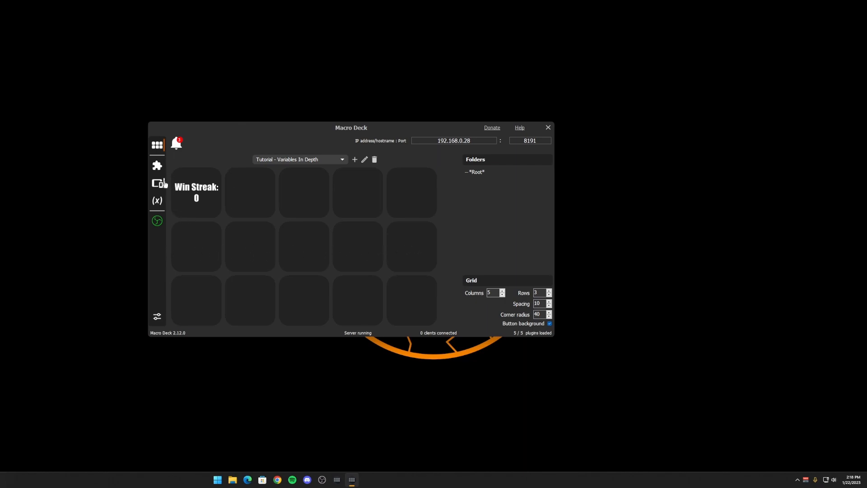
Step: Create a user String variable heating_up with value cold and return to the deck
left_click(158, 200)
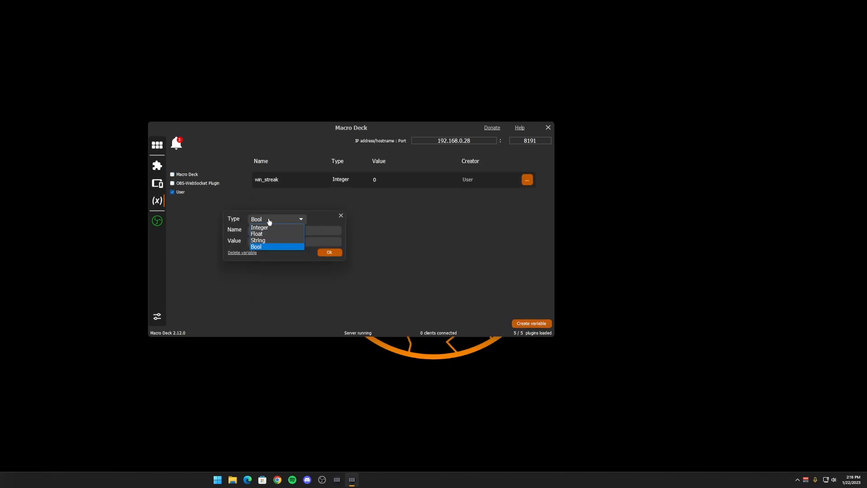
left_click(258, 240)
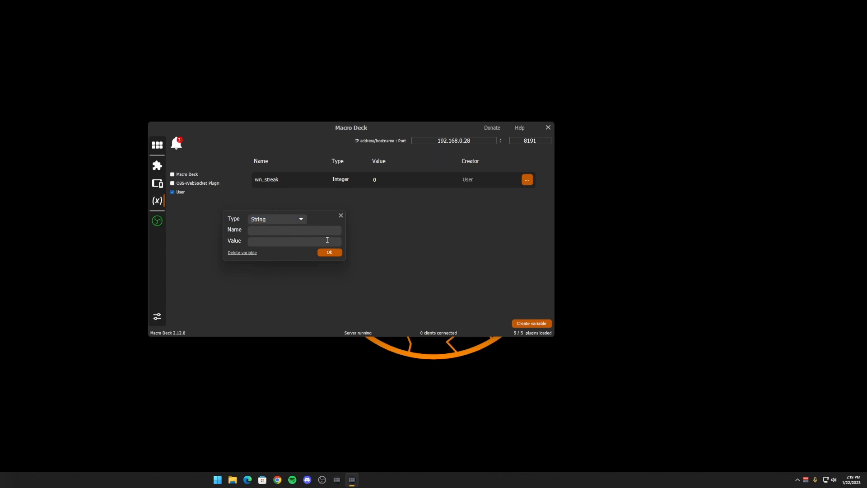
type("heatin")
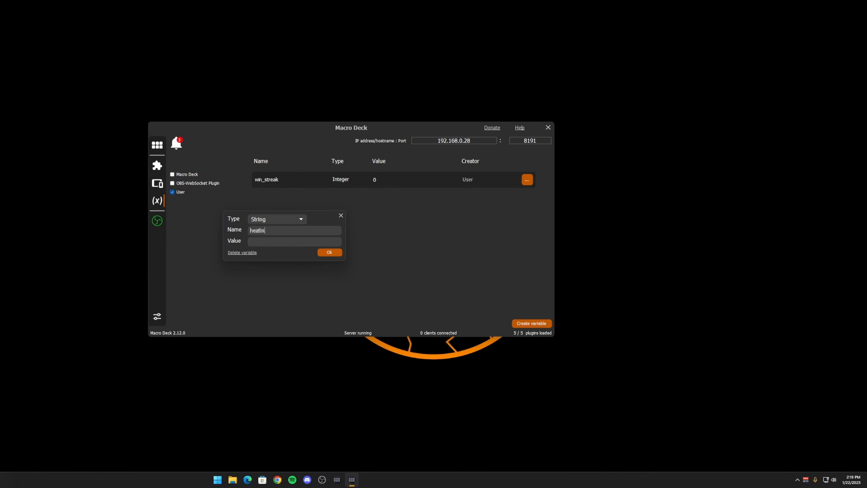
type("cold")
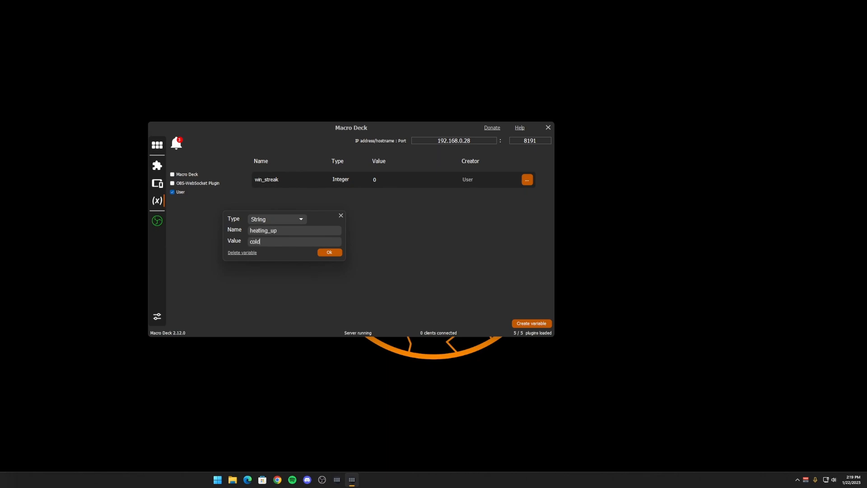
left_click(329, 252)
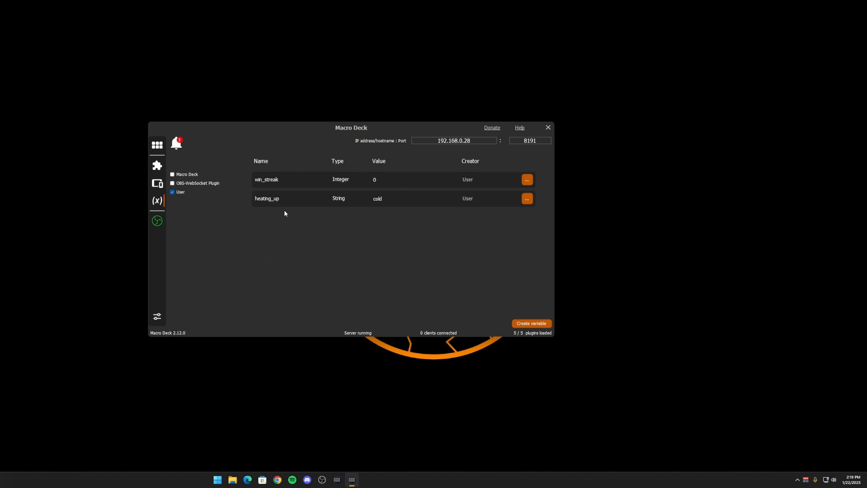
mouse_move(314, 219)
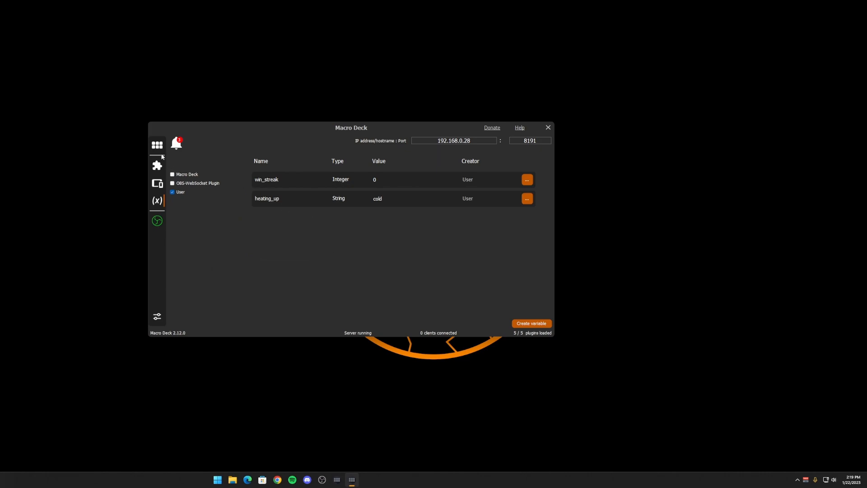
left_click(157, 144)
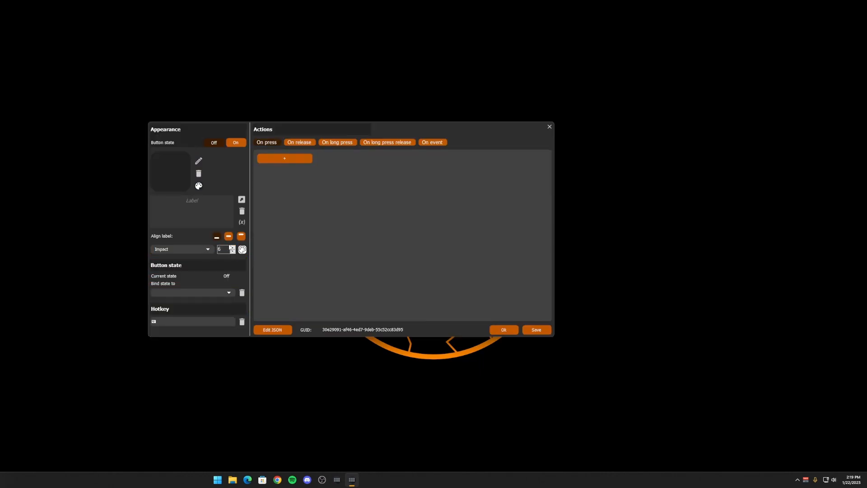
Step: Label the new button 'Heating Up: Cold' with a green on-state look and confirm it
left_click(191, 211)
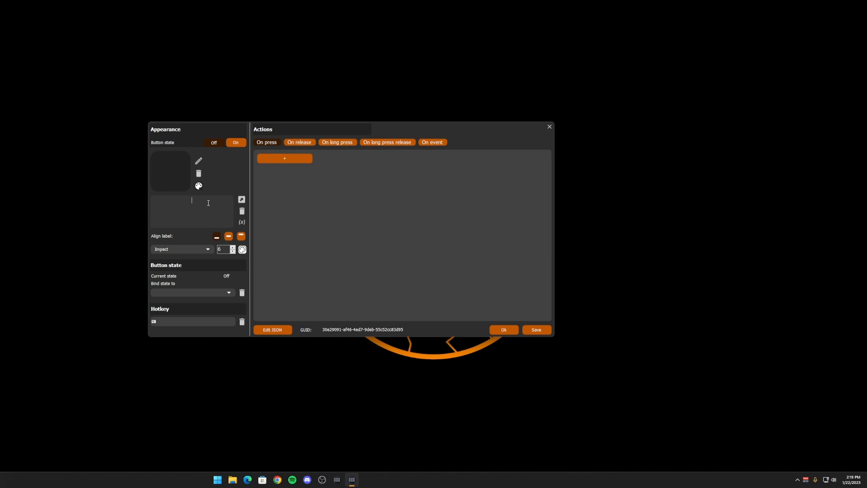
type("Heating Up:")
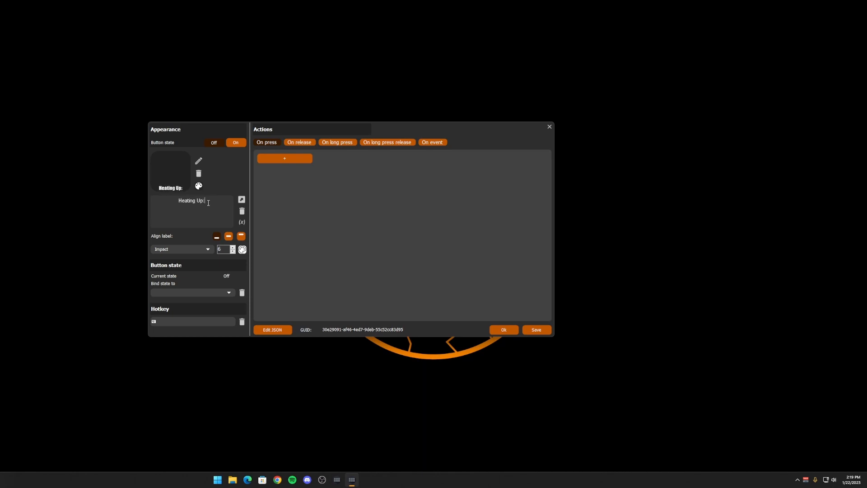
type("Cold")
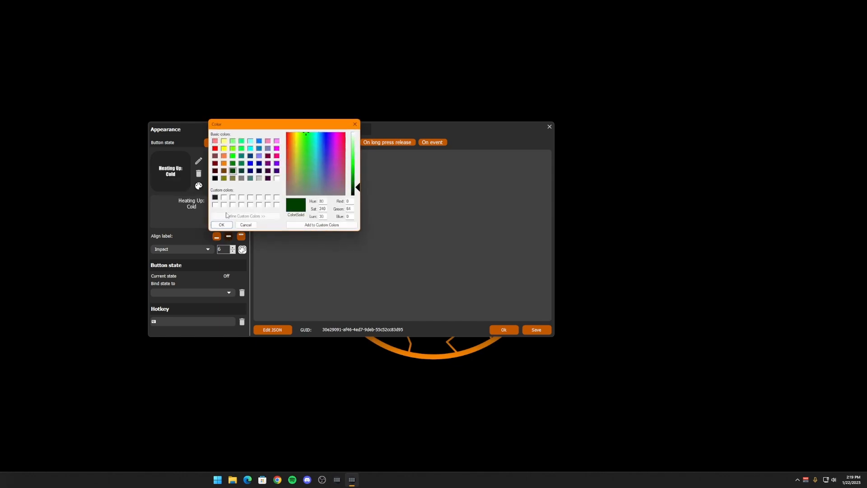
left_click(221, 224)
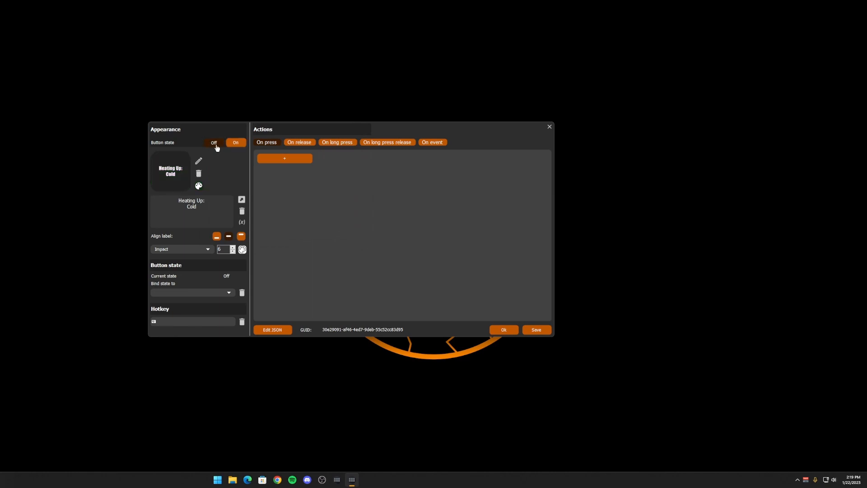
left_click(213, 143)
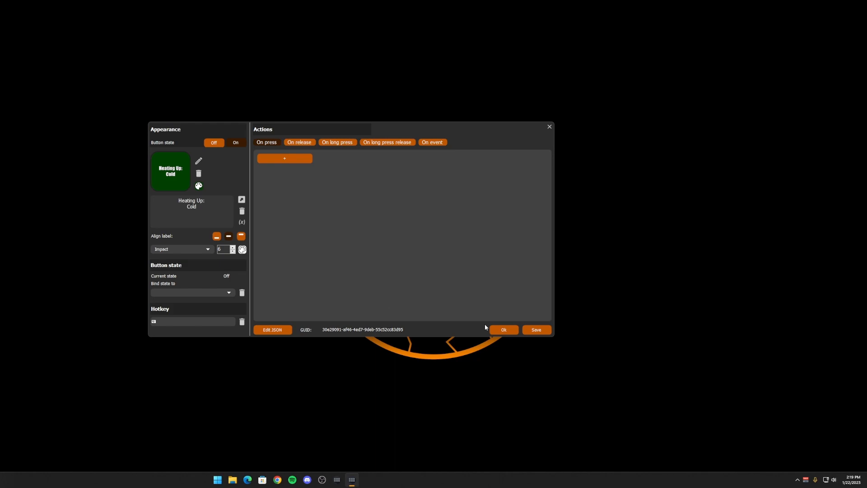
left_click(504, 329)
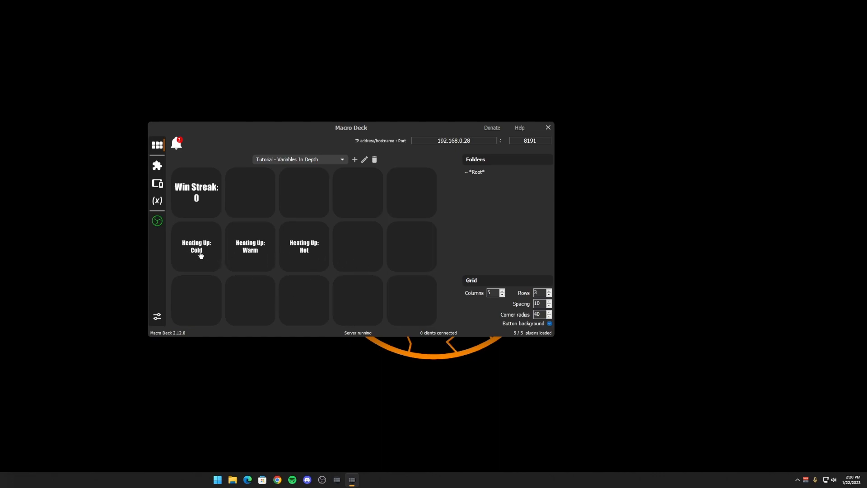
mouse_move(299, 255)
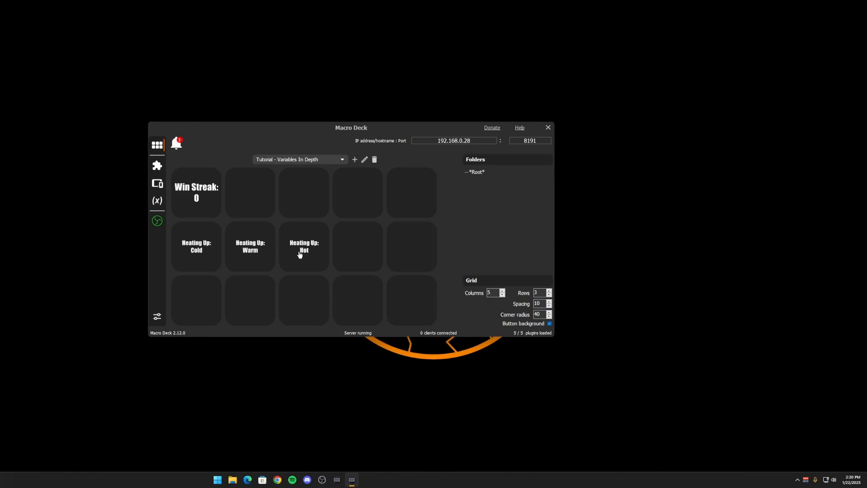
mouse_move(209, 247)
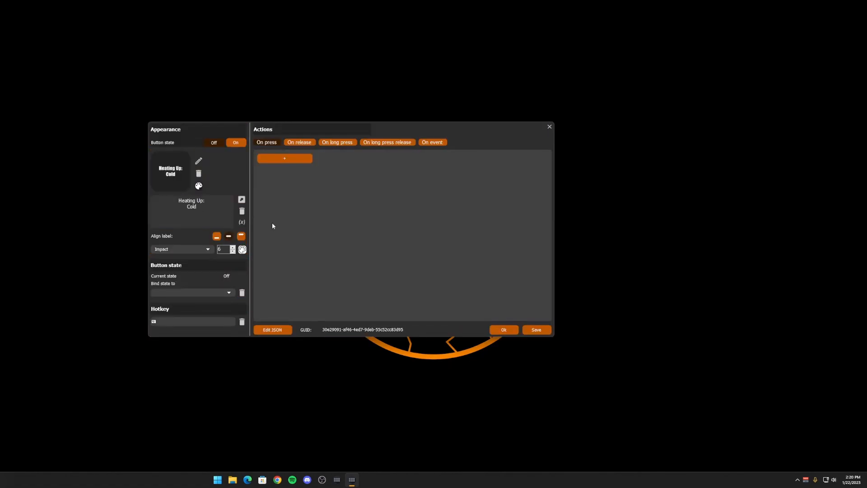
Step: Add a press action setting heating_up to Cold, test it and check the variable reads Cold
left_click(284, 157)
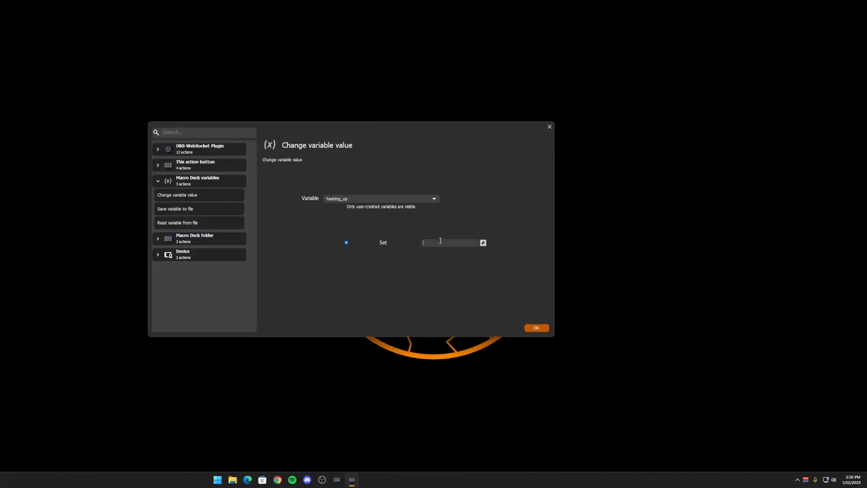
left_click(537, 327)
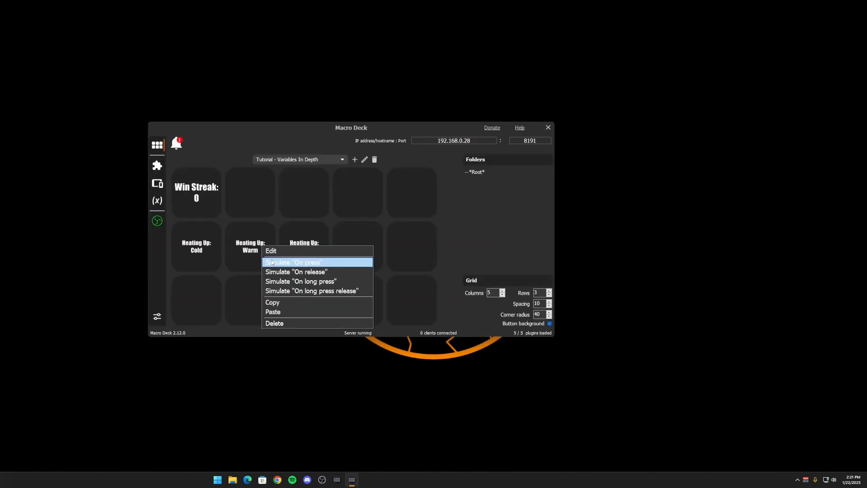
left_click(157, 201)
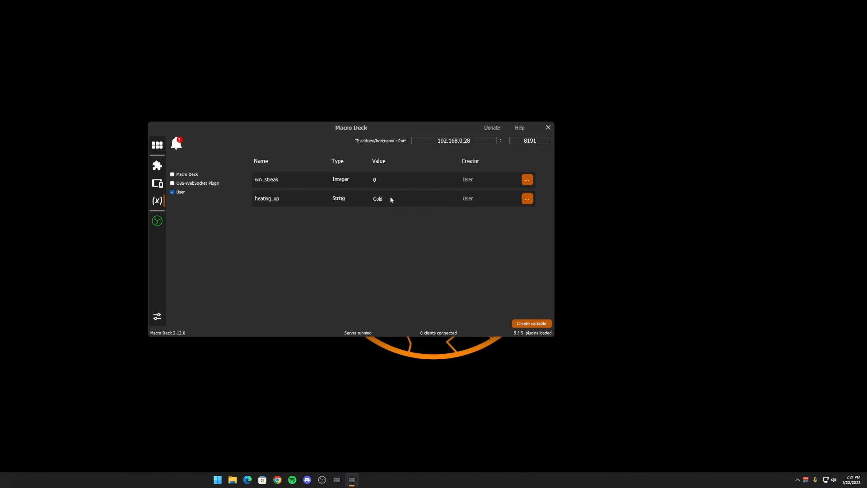
left_click(157, 145)
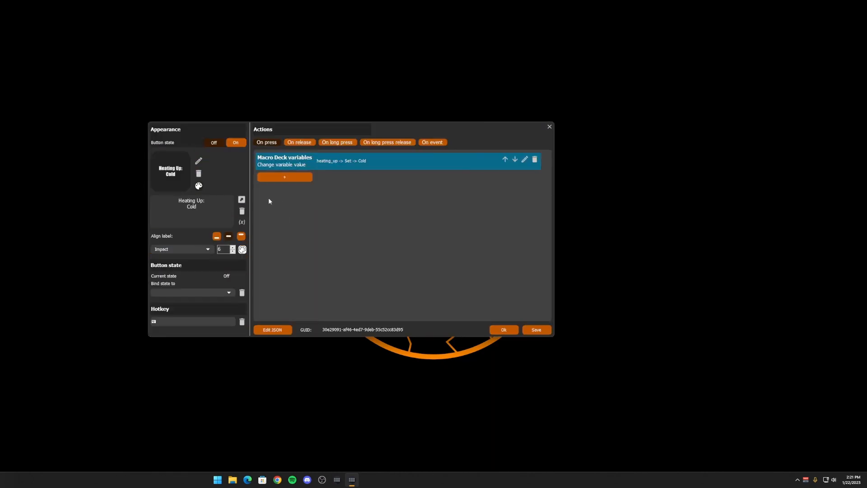
Step: Add a heating_up Variable changed event with an If heating_up Equals Cold condition
left_click(431, 142)
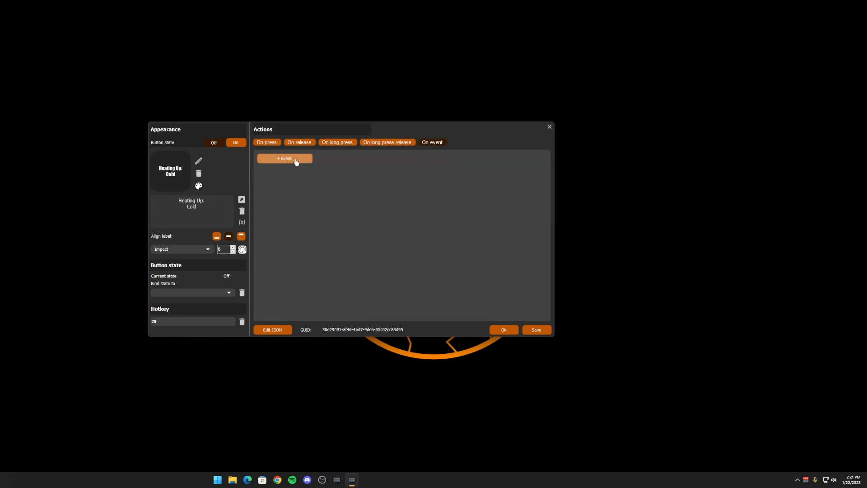
left_click(284, 158)
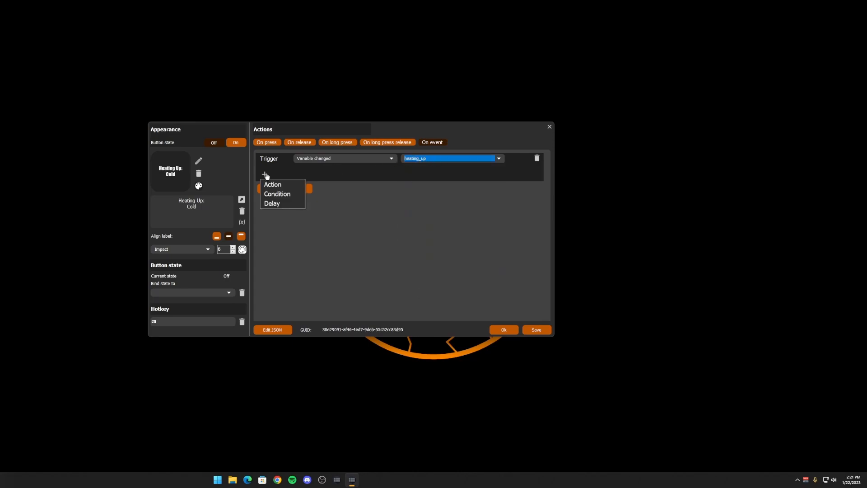
left_click(272, 184)
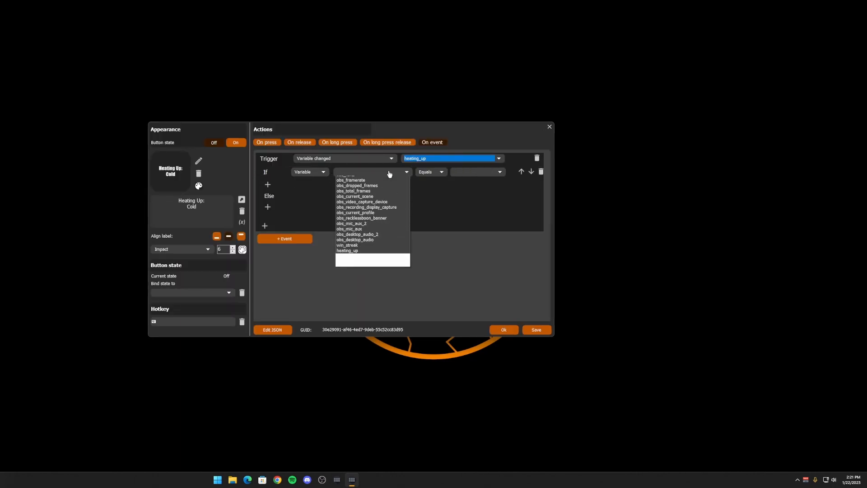
left_click(347, 250)
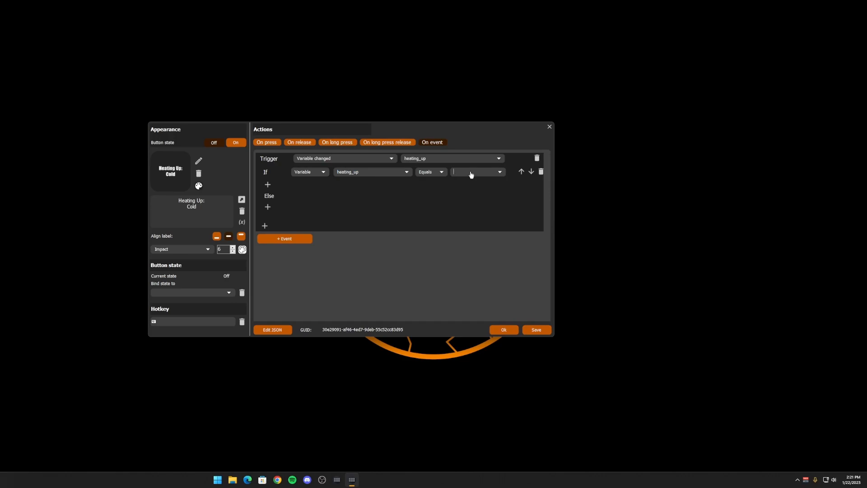
type("Cold")
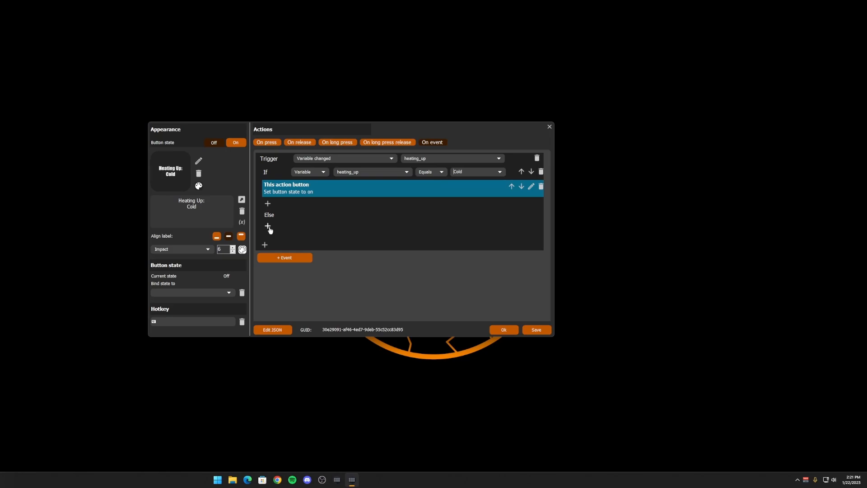
Step: Set the button state on when matched and off in the Else branch, then confirm
left_click(267, 227)
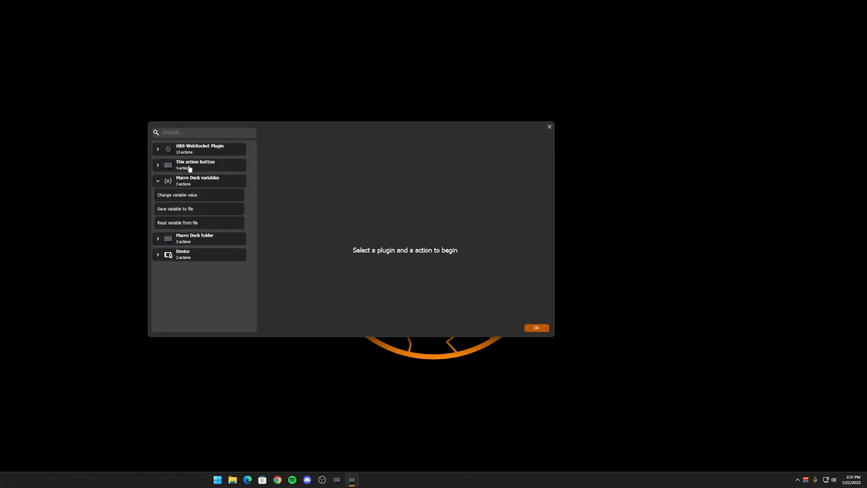
left_click(199, 164)
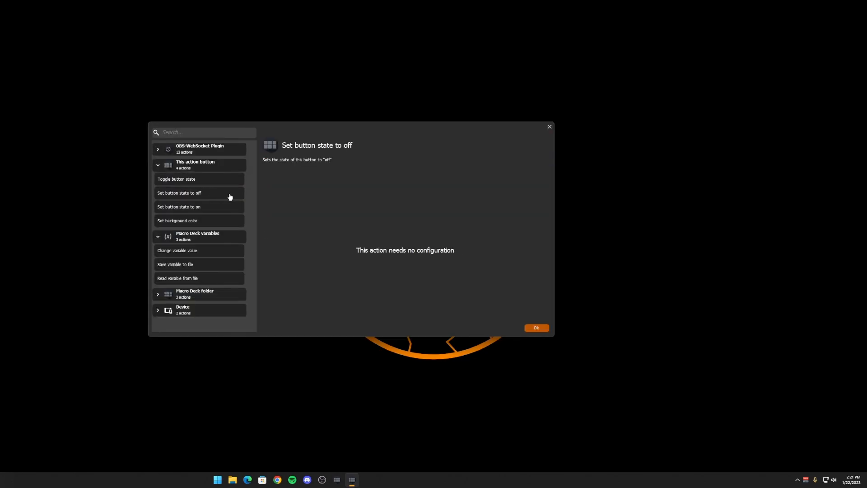
left_click(537, 328)
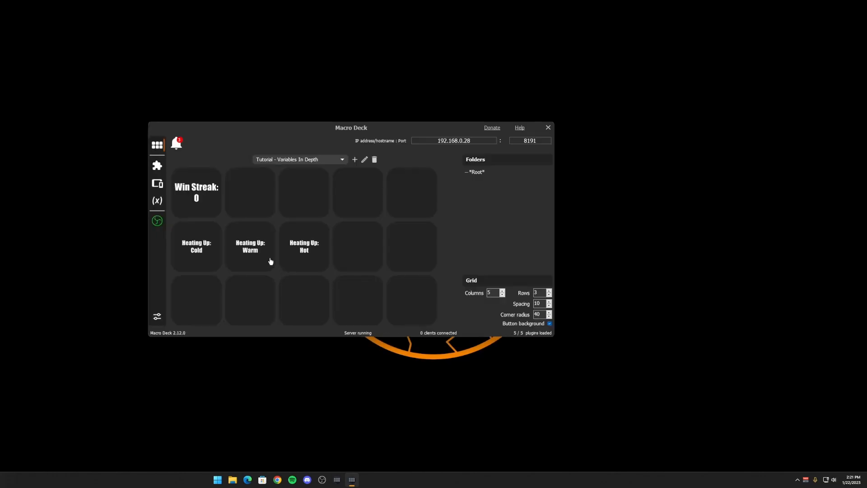
mouse_move(215, 259)
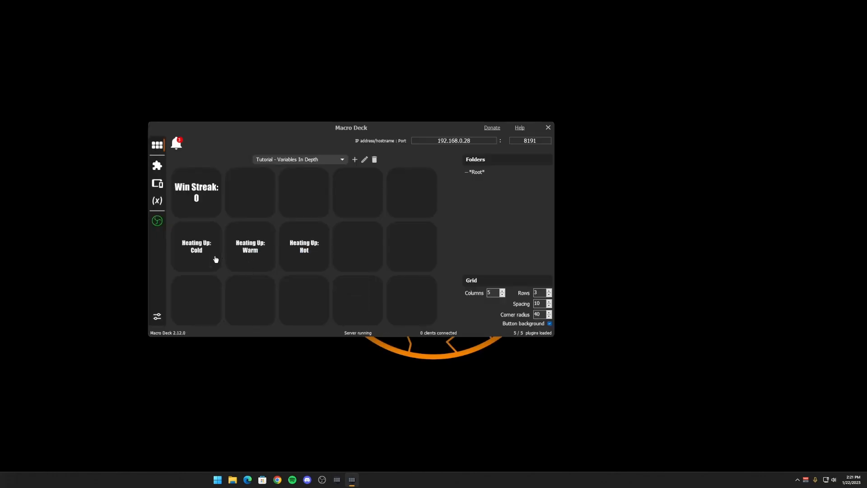
left_click(195, 245)
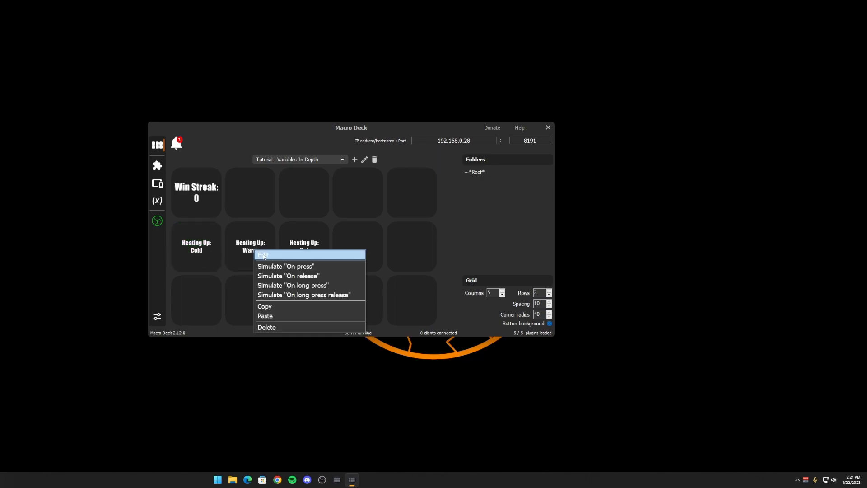
Step: Give the Warm button the same heating_up variable-changed on/off event and test presses
left_click(263, 255)
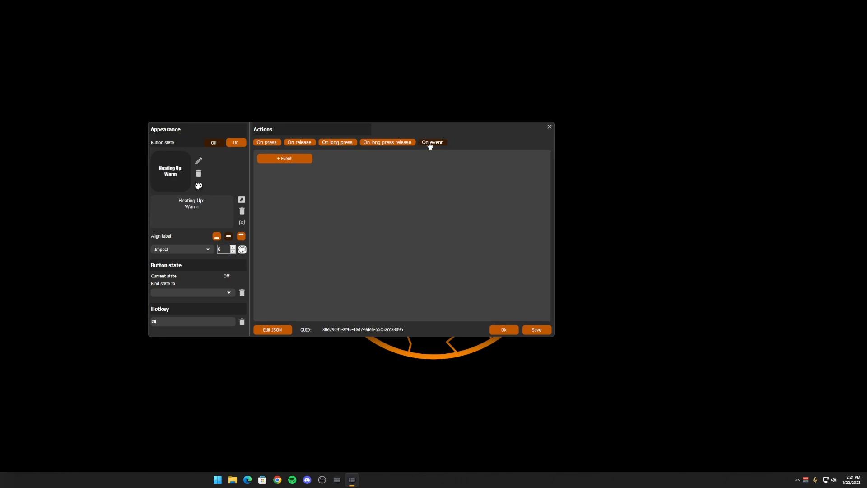
left_click(284, 158)
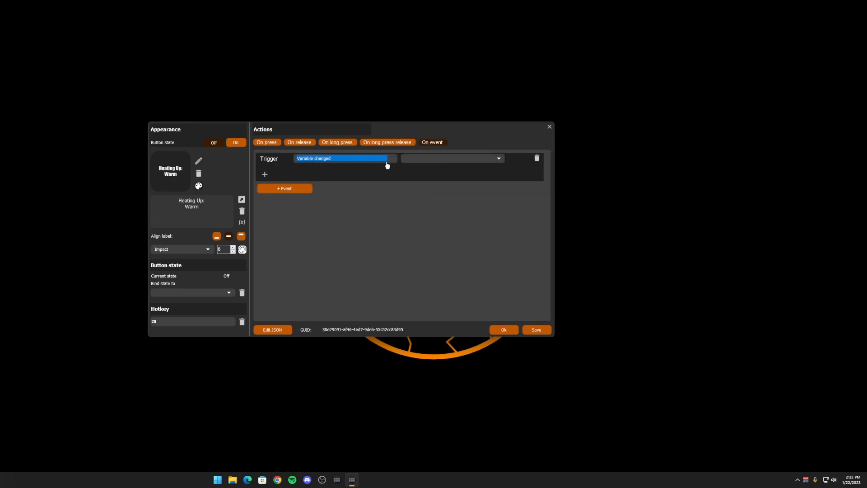
left_click(452, 158)
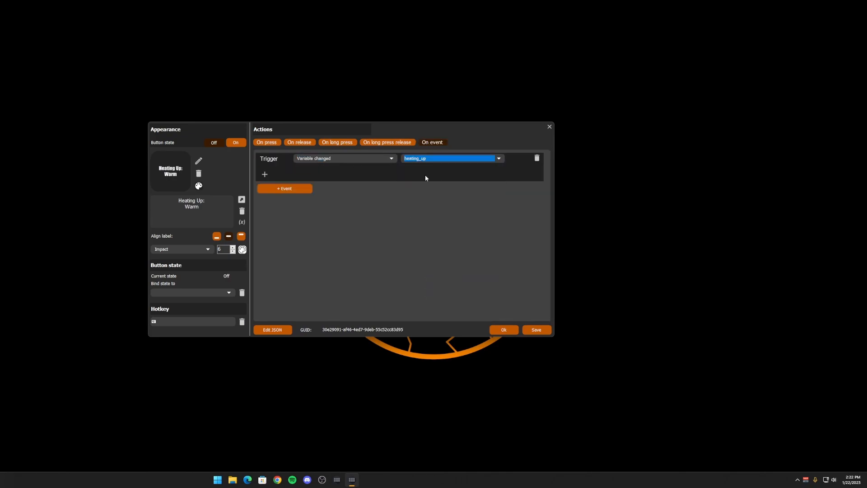
left_click(264, 174)
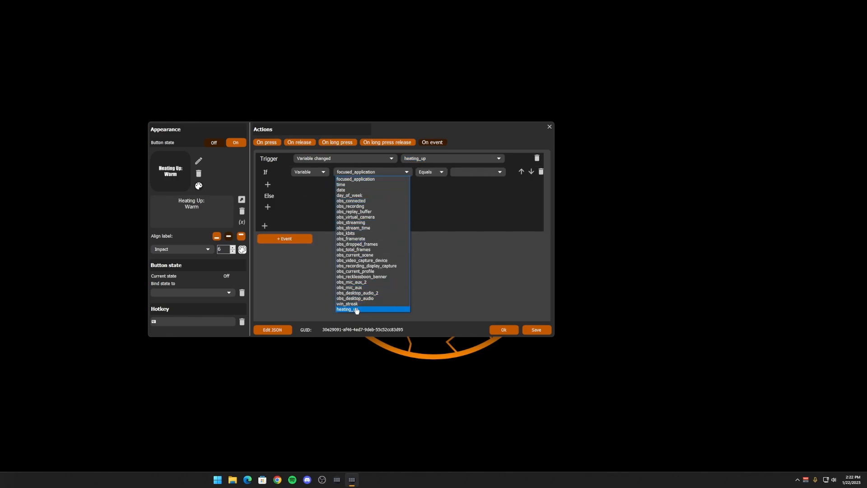
left_click(347, 309)
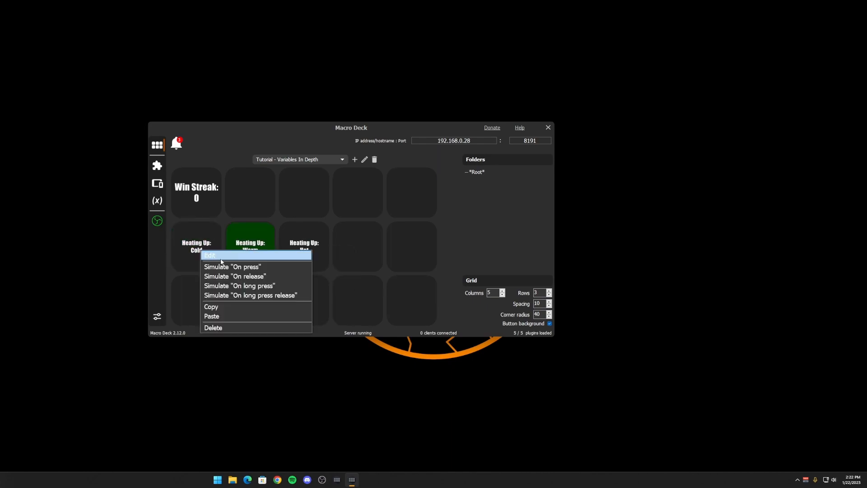
left_click(209, 255)
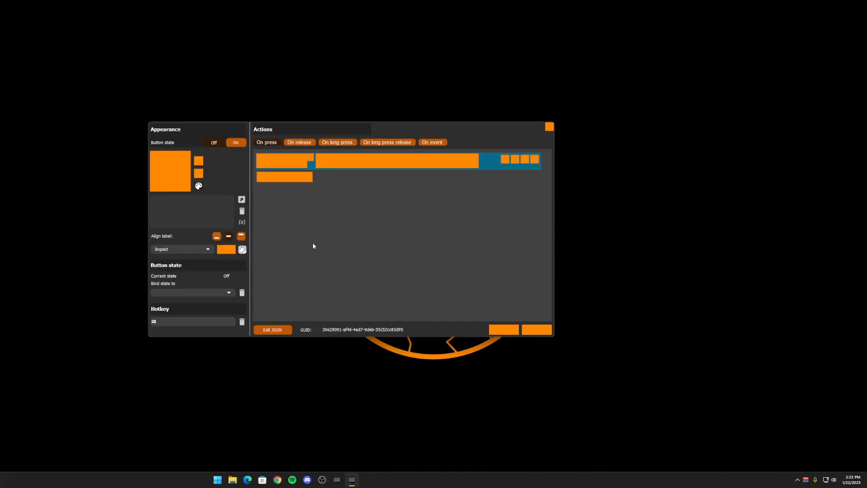
left_click(432, 141)
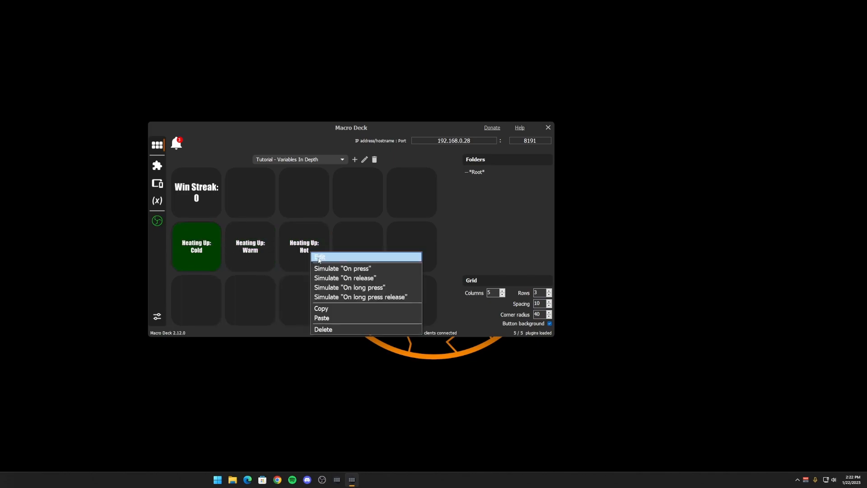
Step: Edit the Heating Up: Hot button to add its matching event and press action
left_click(342, 268)
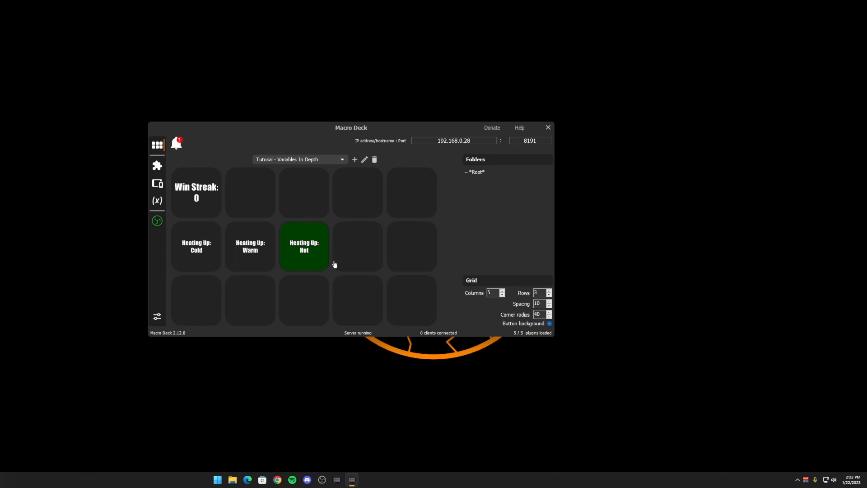
mouse_move(395, 195)
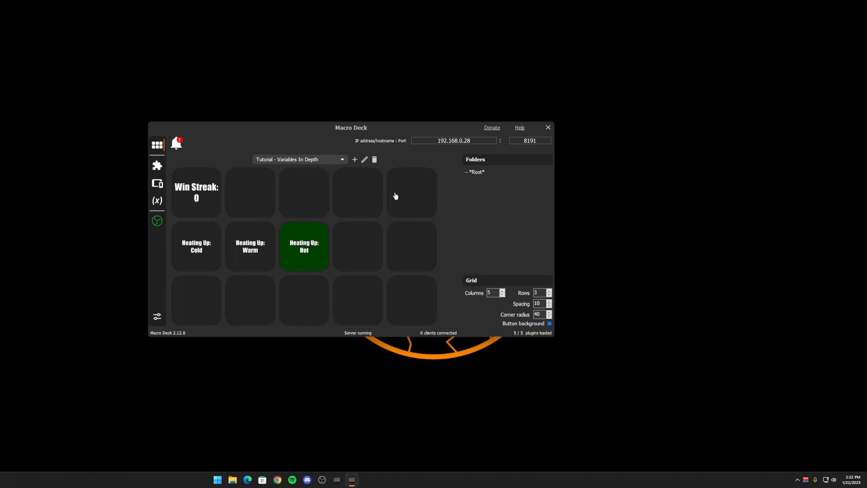
mouse_move(398, 195)
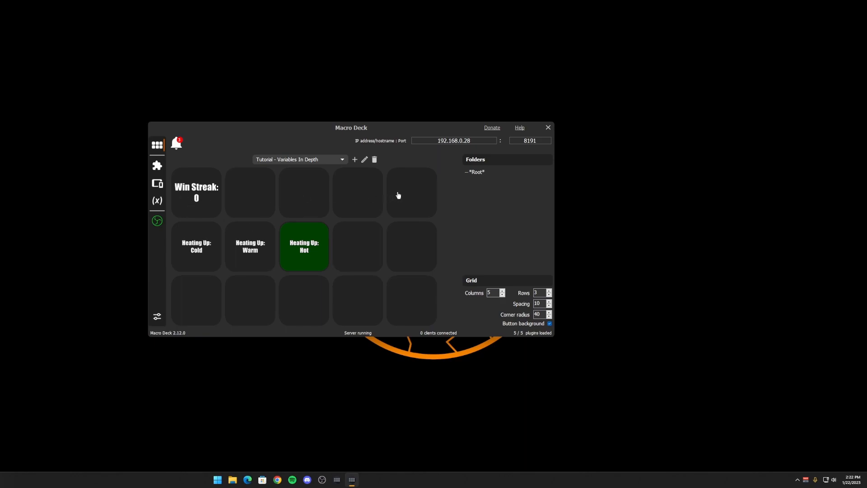
mouse_move(318, 187)
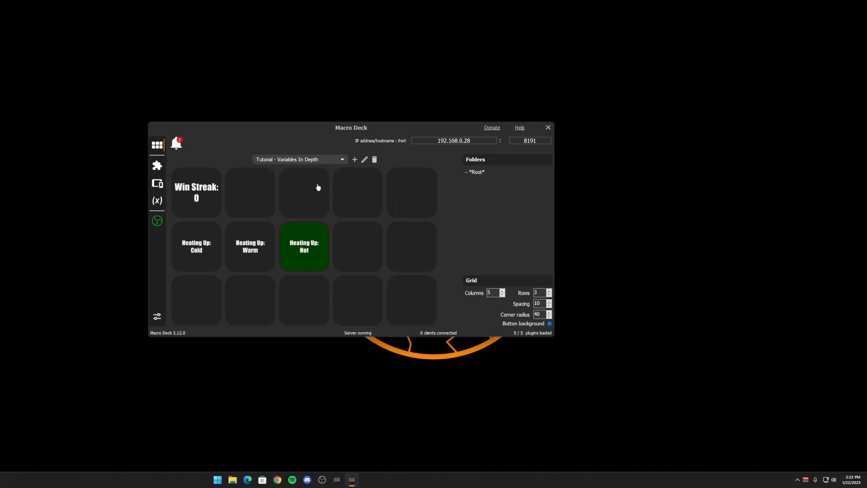
mouse_move(292, 199)
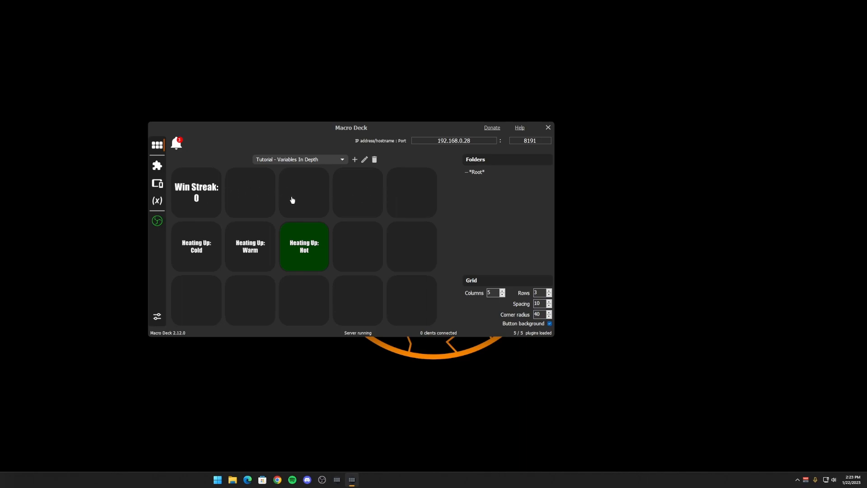
mouse_move(307, 189)
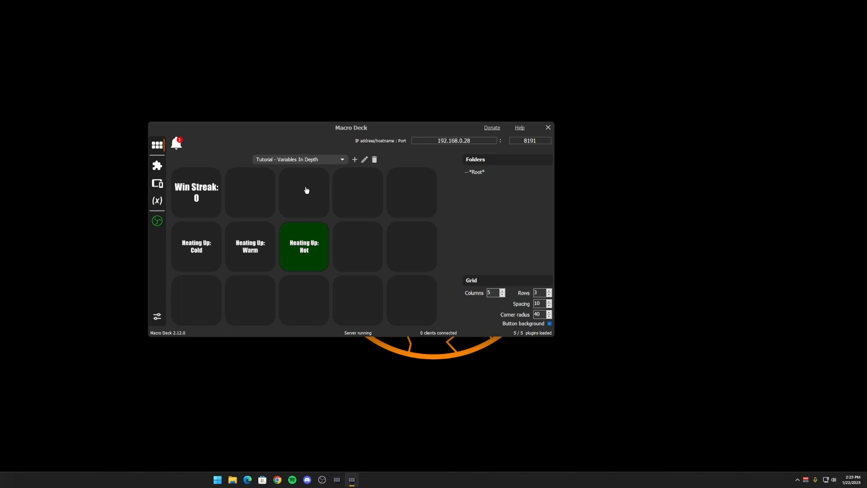